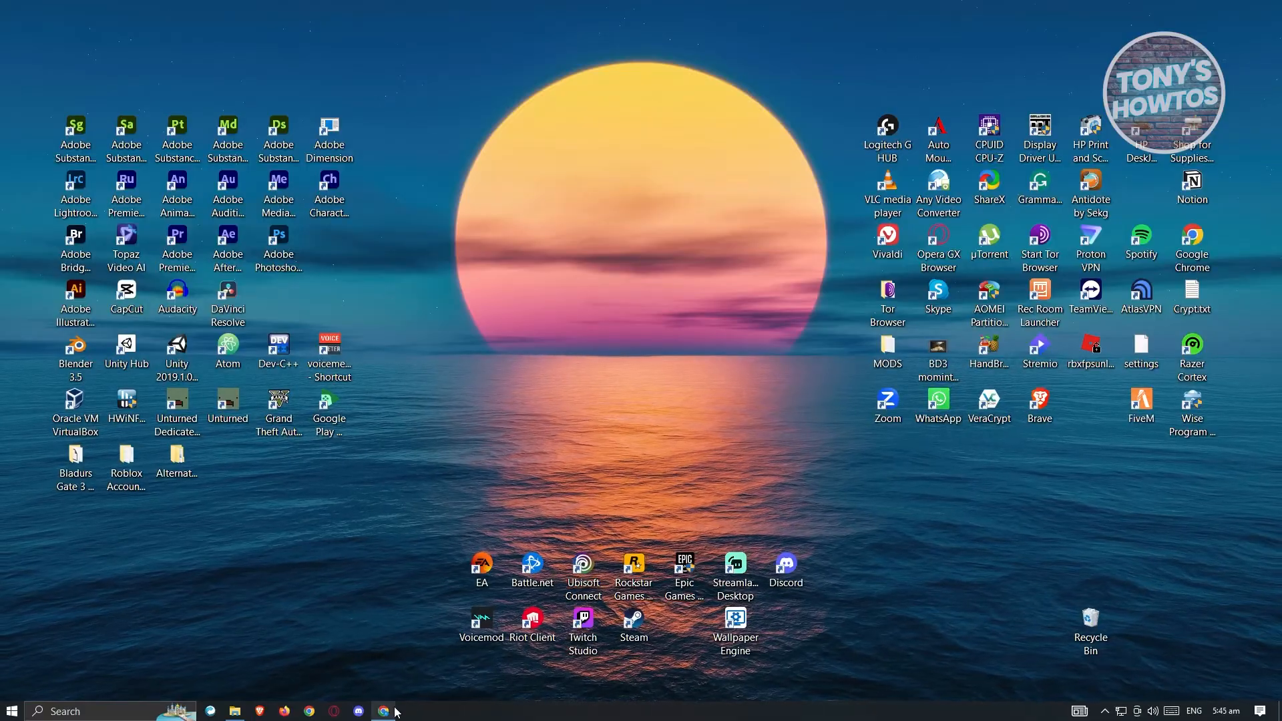
Step: Launch Chrome from the taskbar and open Settings from the three-dot menu
left_click(383, 711)
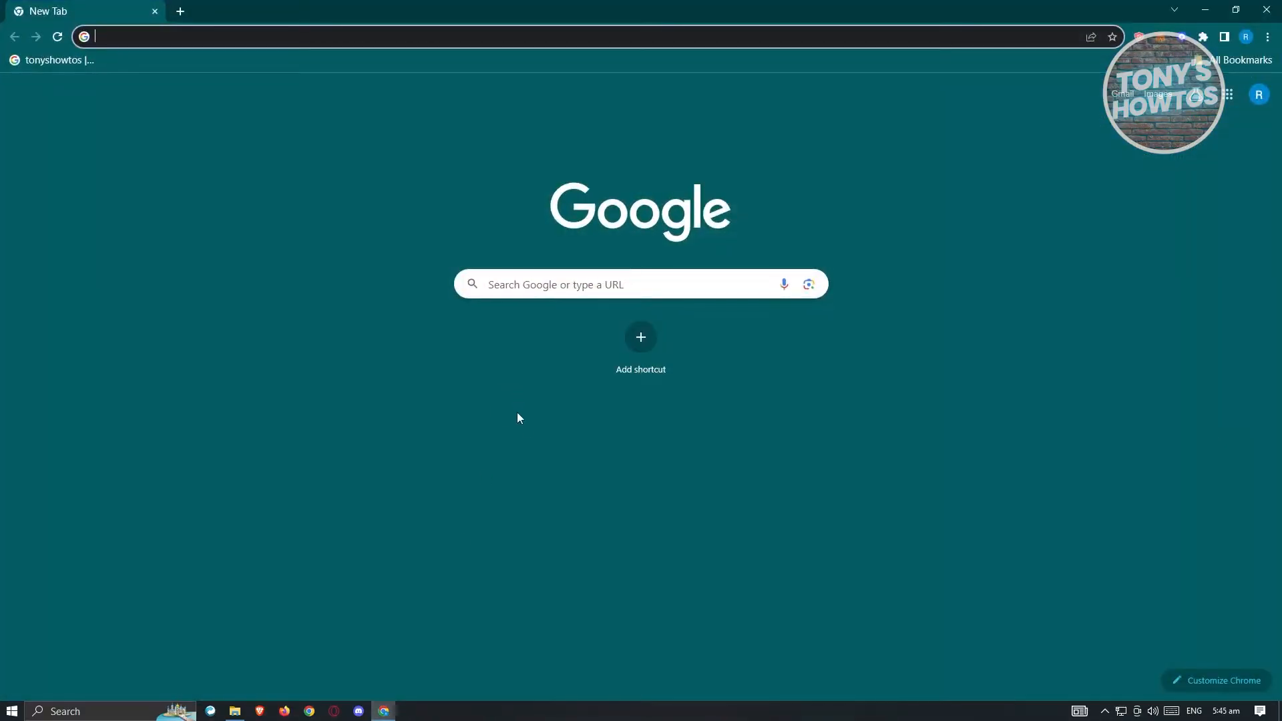
mouse_move(1259, 77)
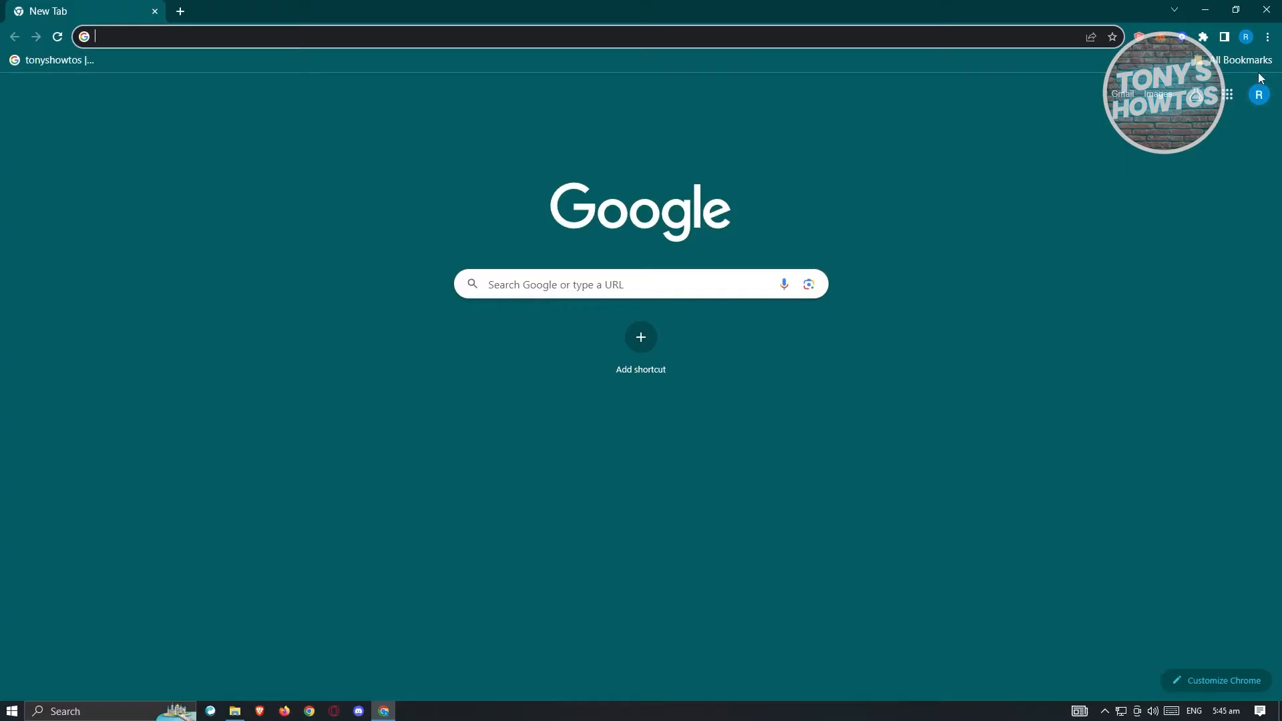
left_click(1267, 37)
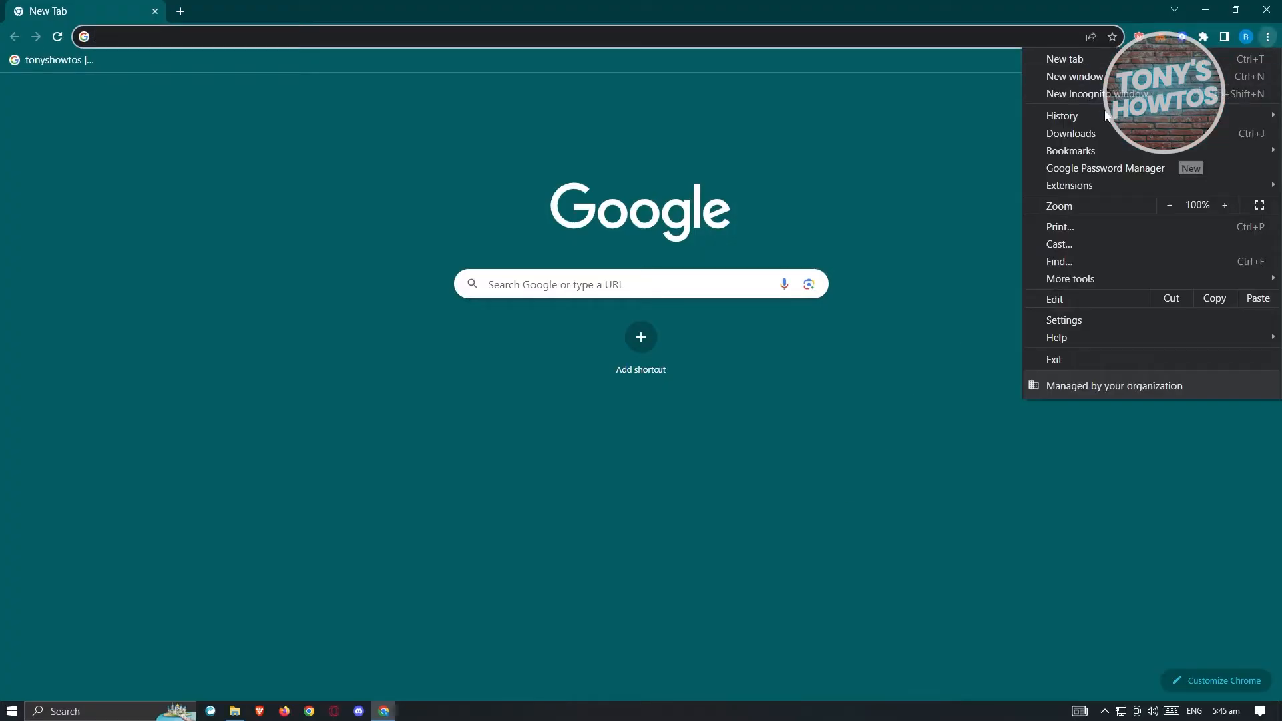
left_click(1063, 320)
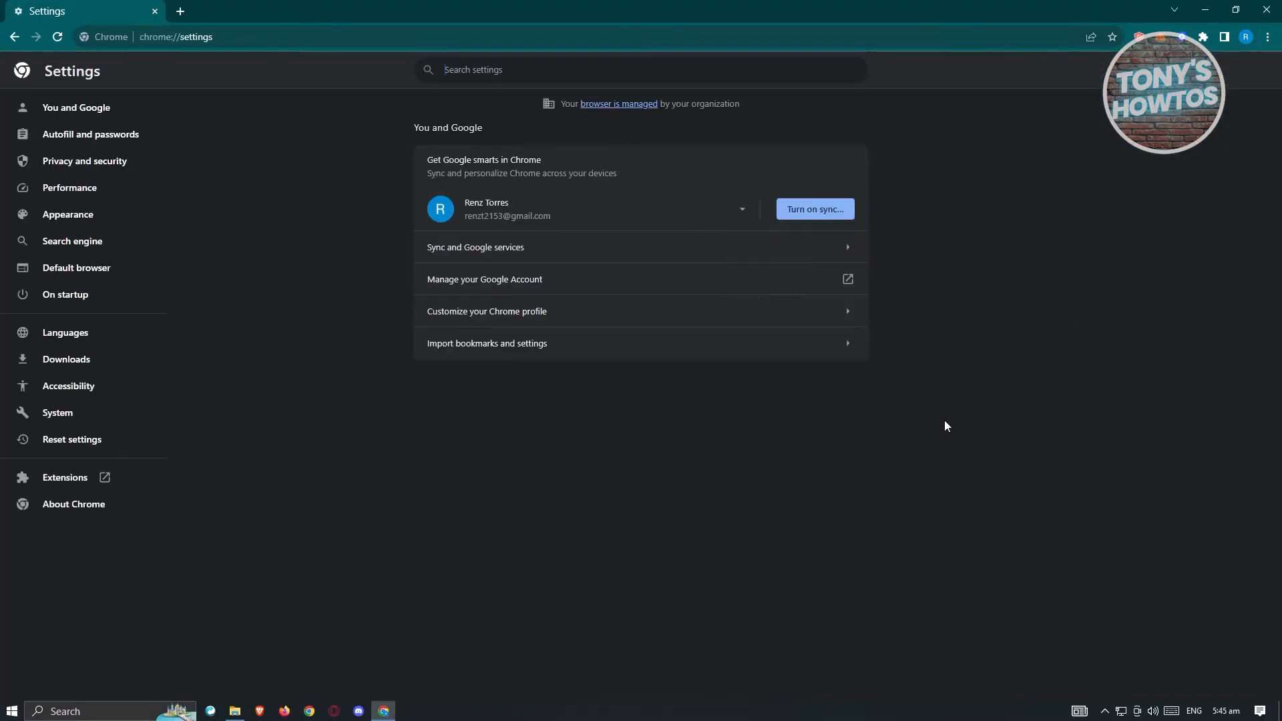
mouse_move(954, 429)
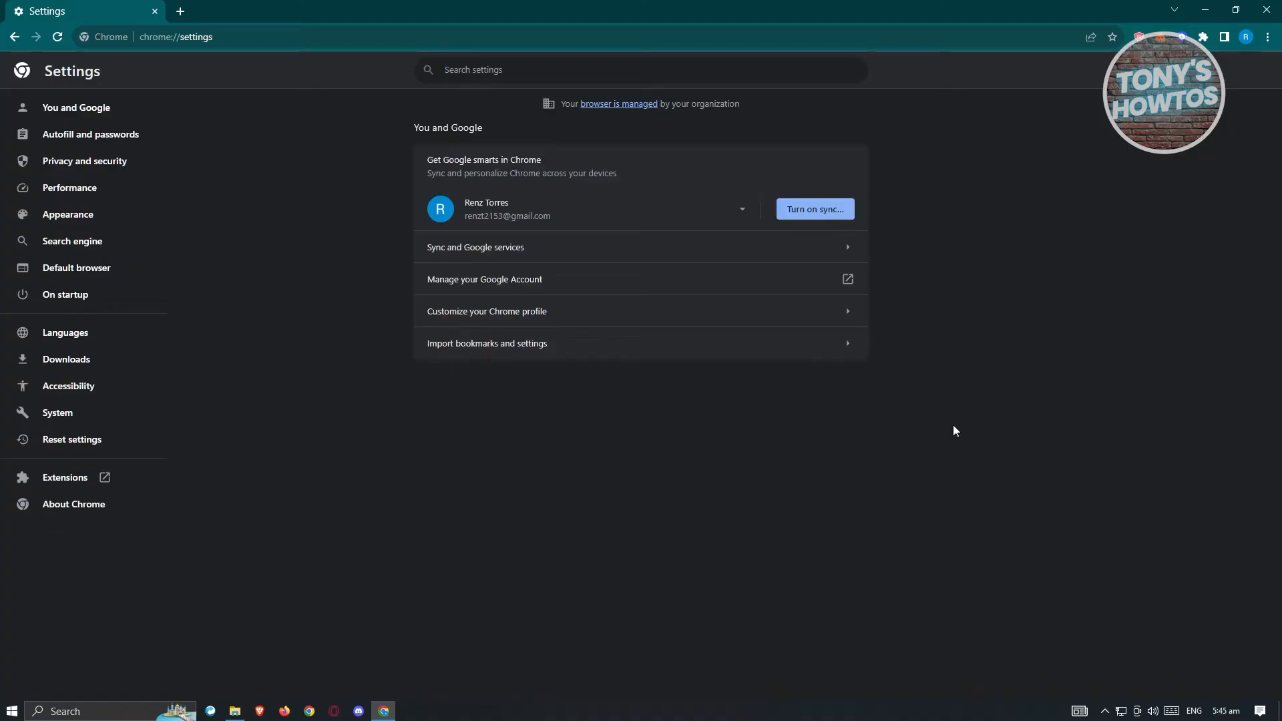
mouse_move(266, 558)
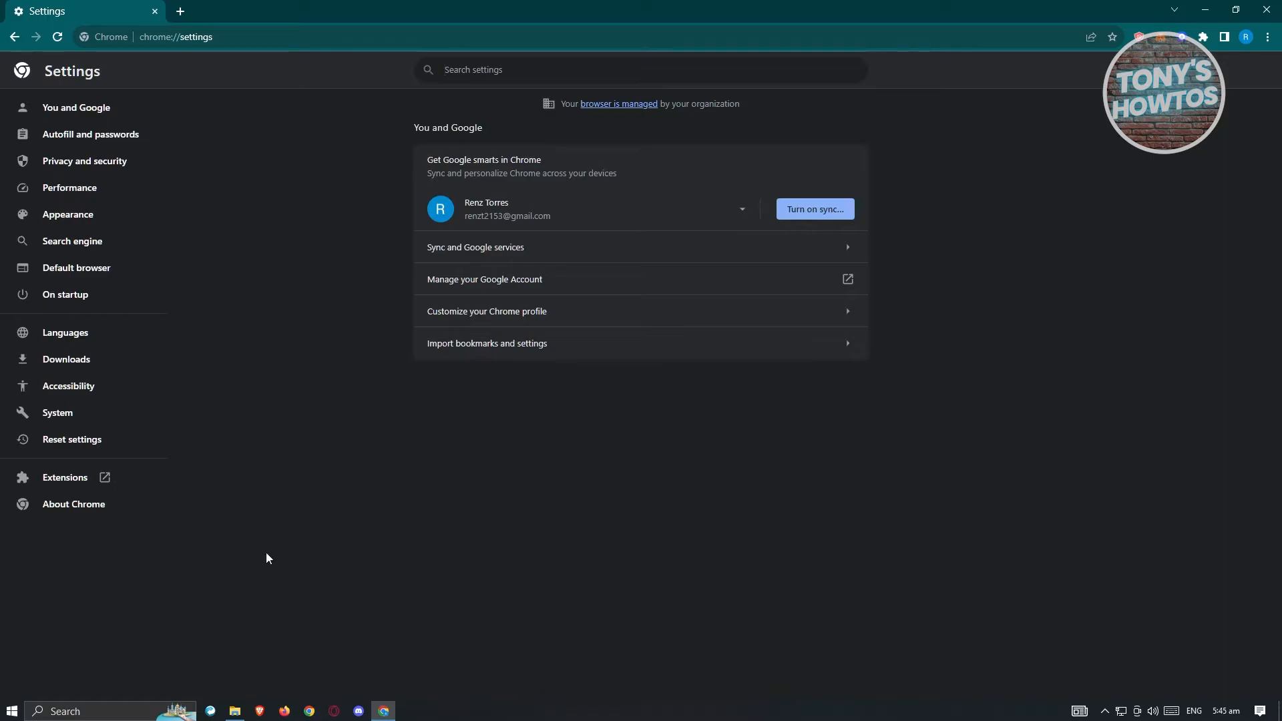
Step: Trigger the Chrome update check in About Chrome, then view the Default browser section
left_click(74, 505)
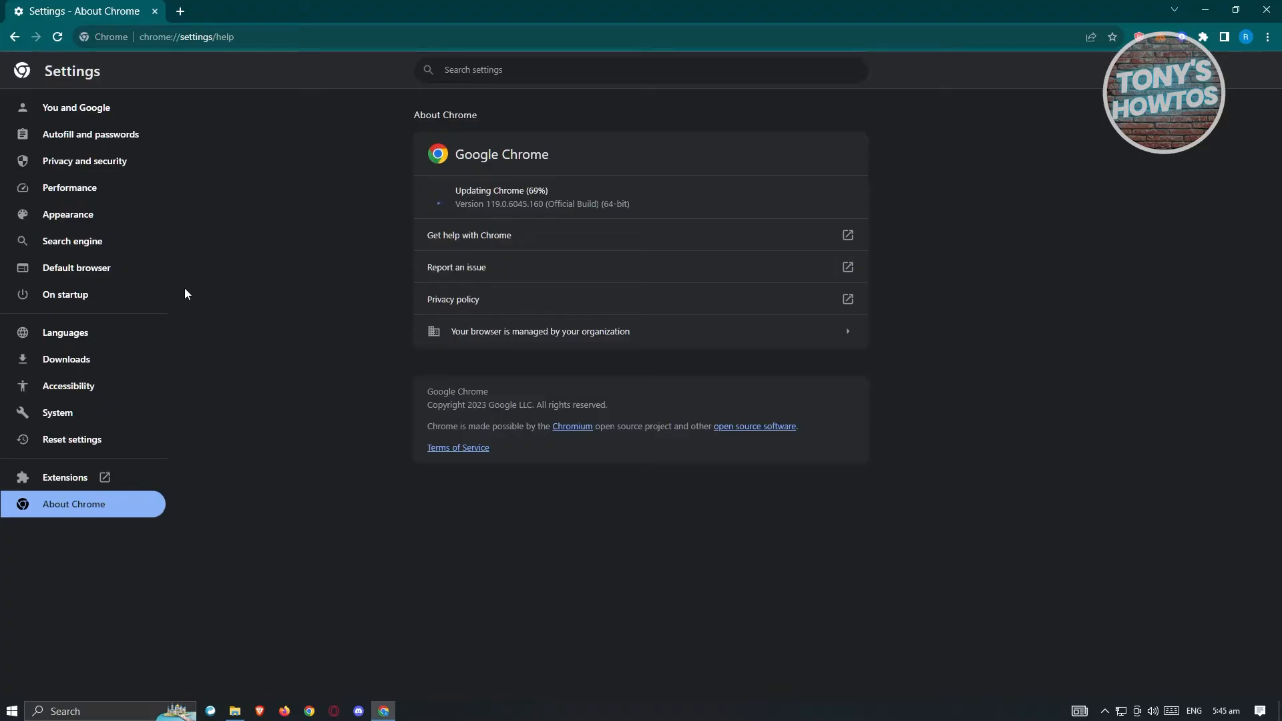
left_click(76, 267)
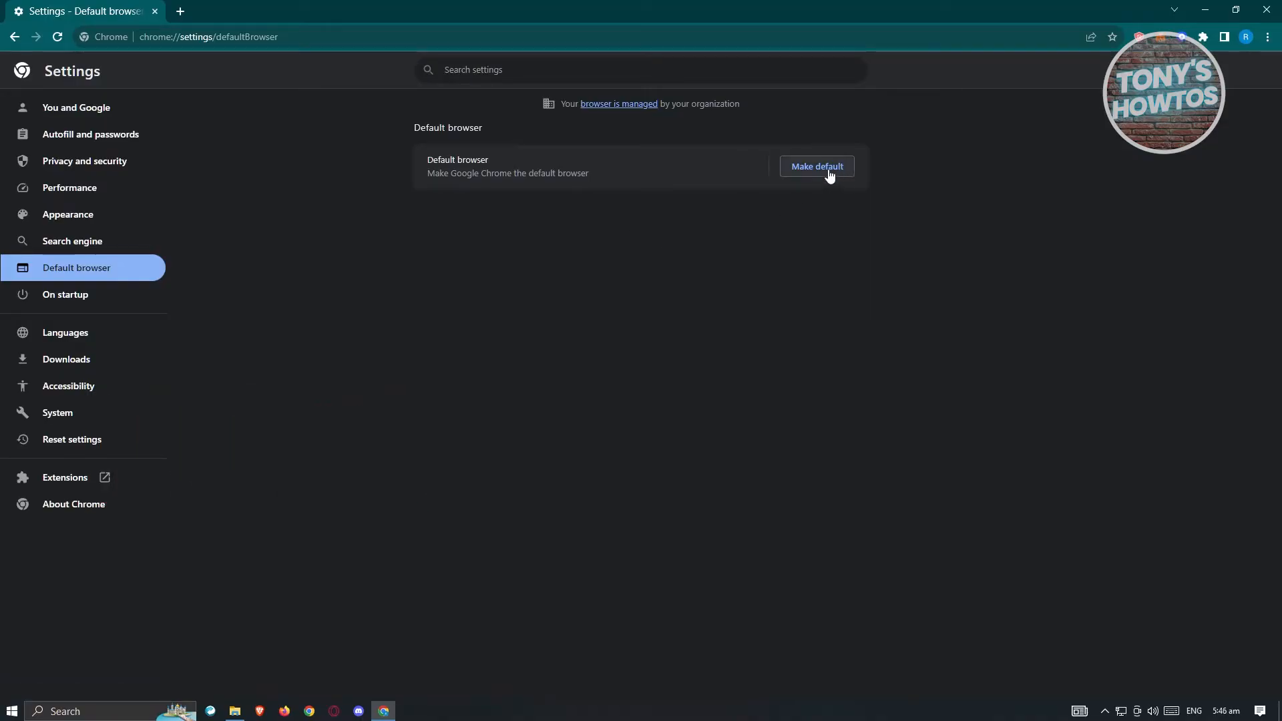
mouse_move(494, 477)
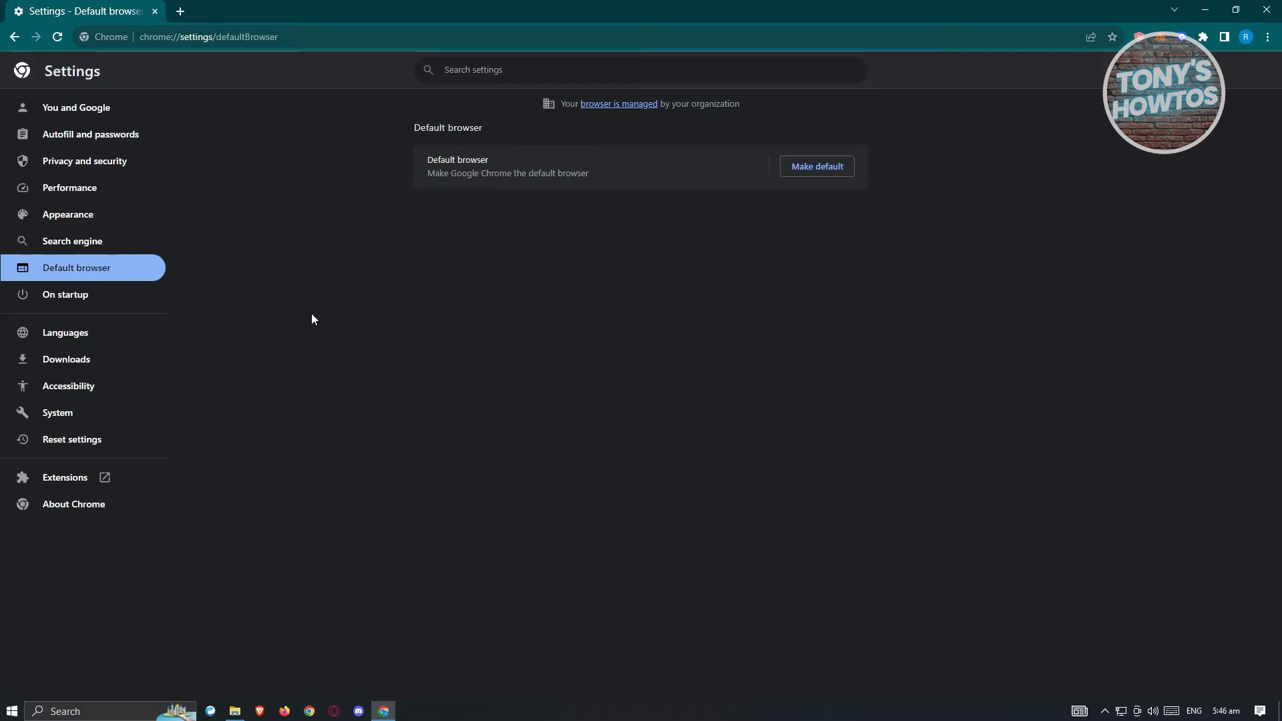
mouse_move(379, 331)
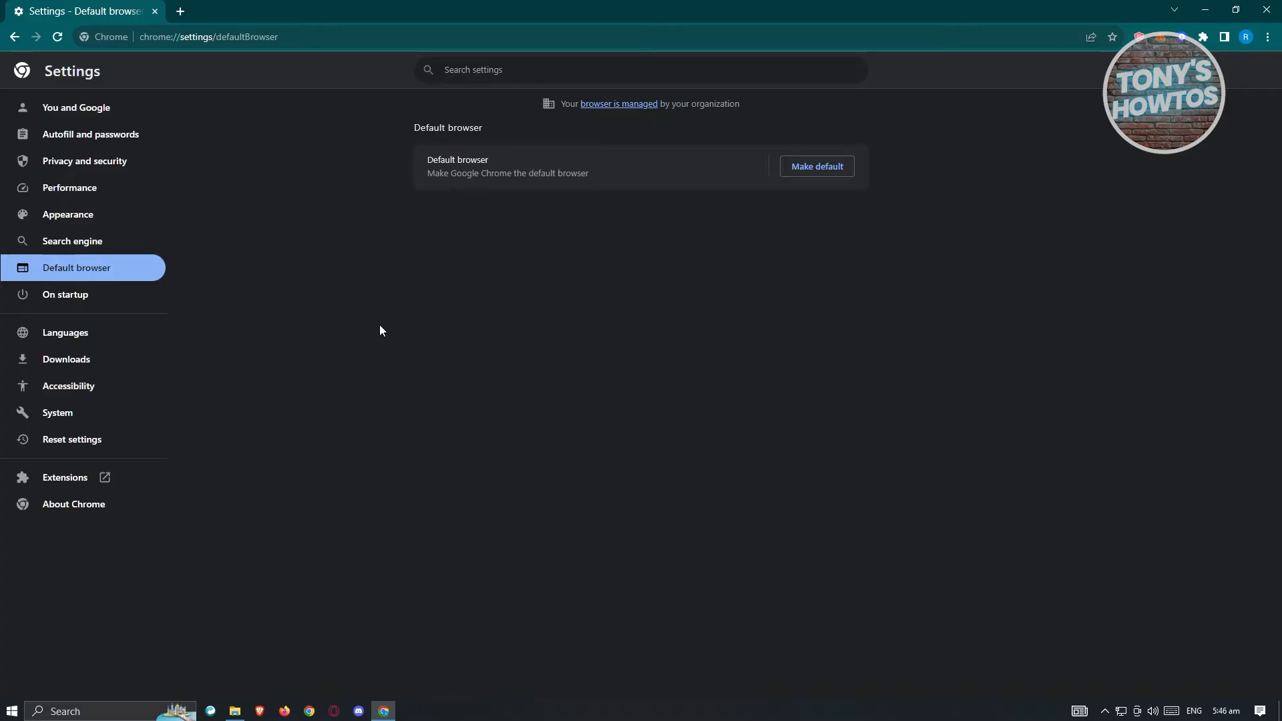
mouse_move(57, 412)
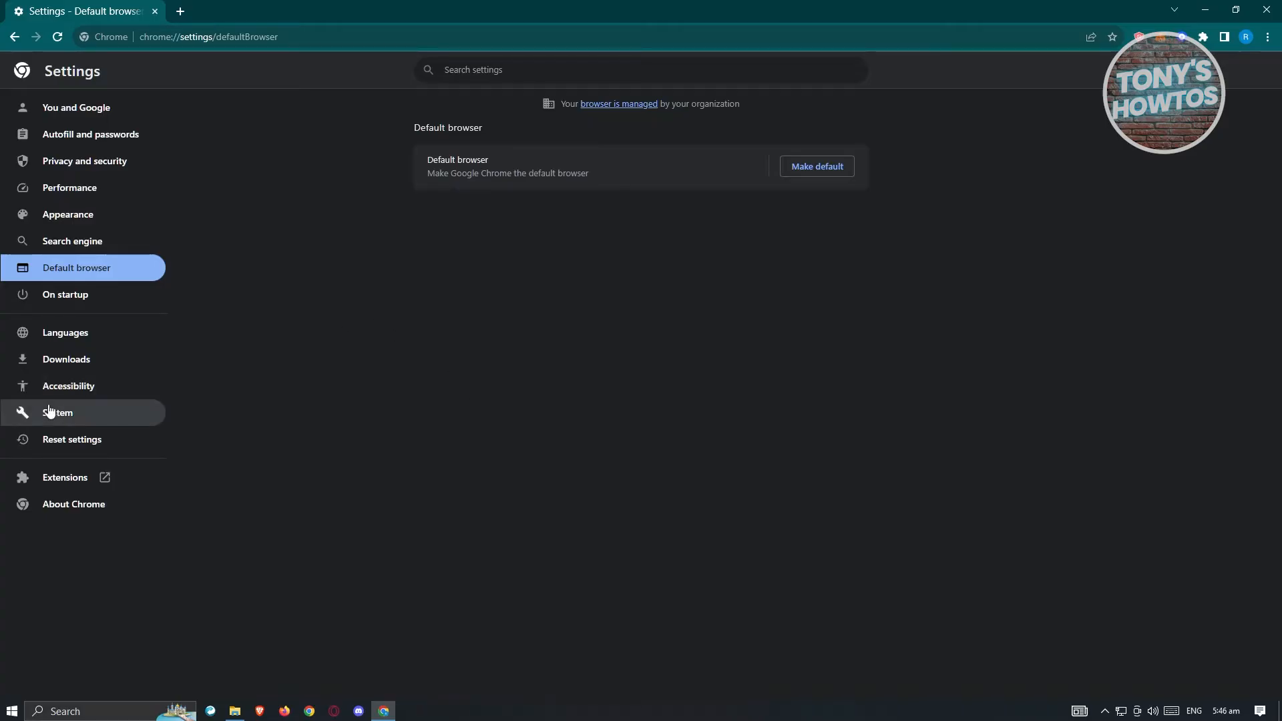
Step: Switch off 'Use hardware acceleration when available' in System settings and relaunch Chrome
left_click(58, 413)
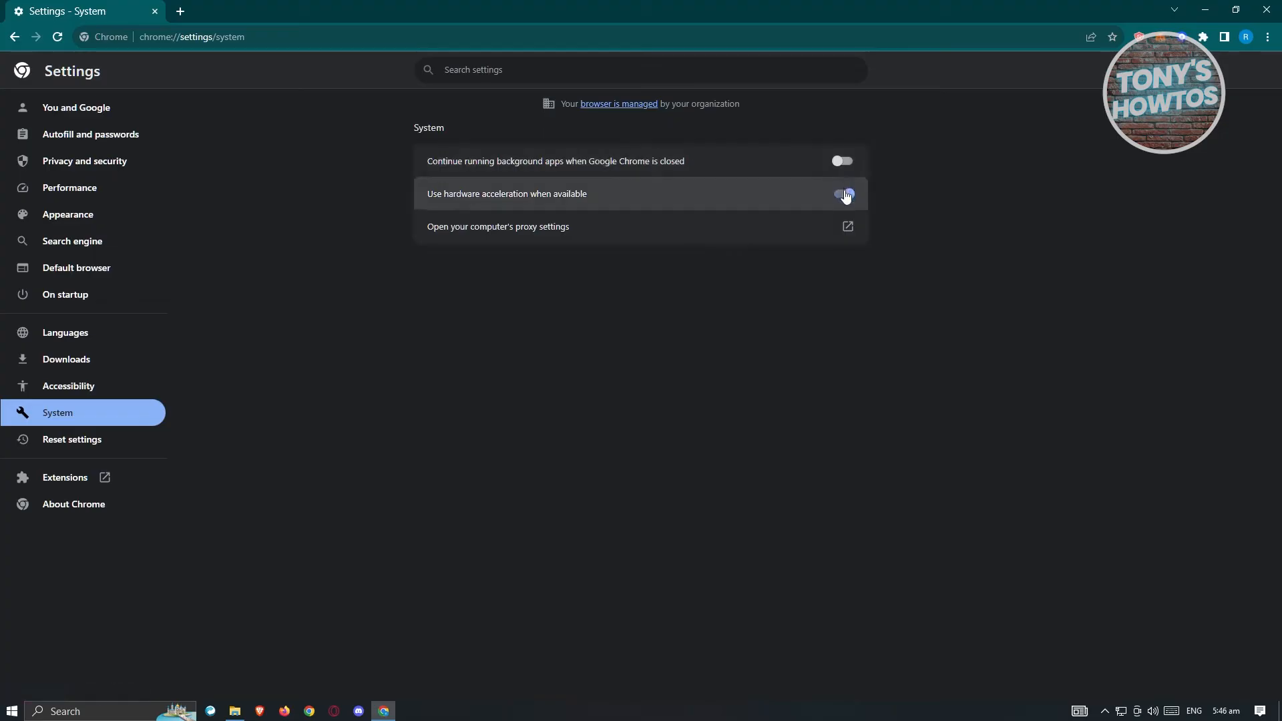
left_click(842, 194)
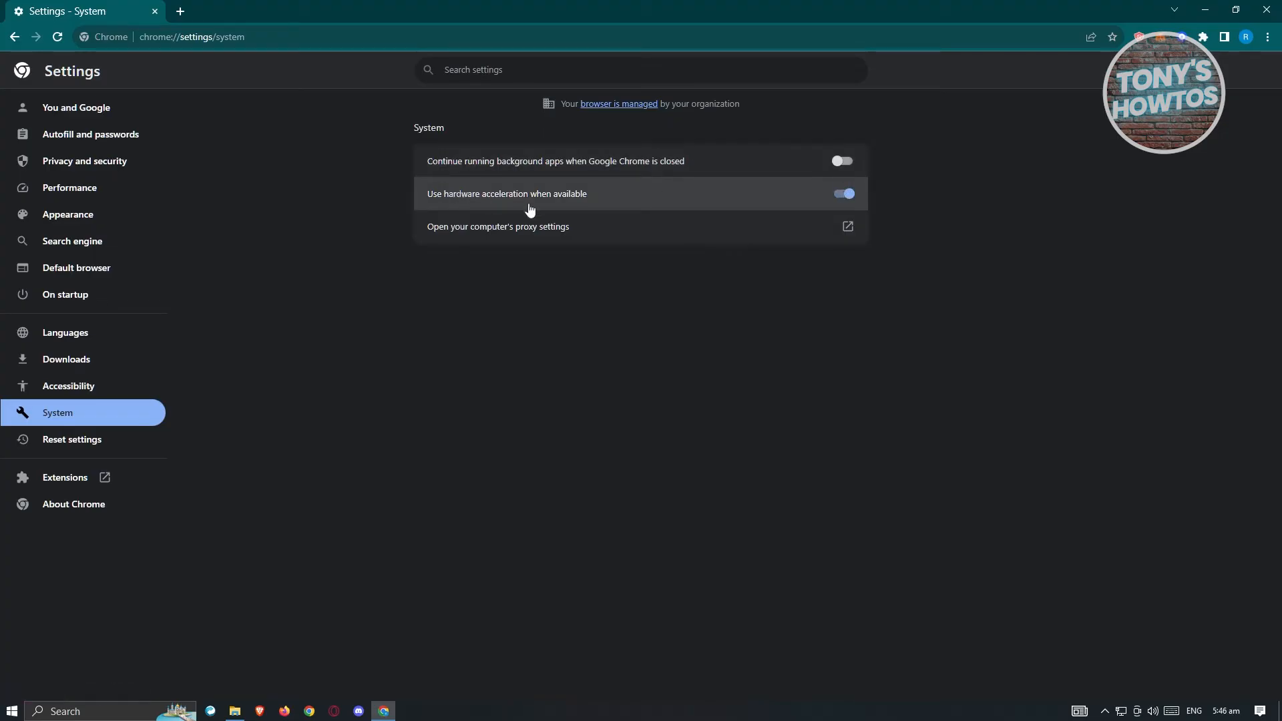
mouse_move(782, 198)
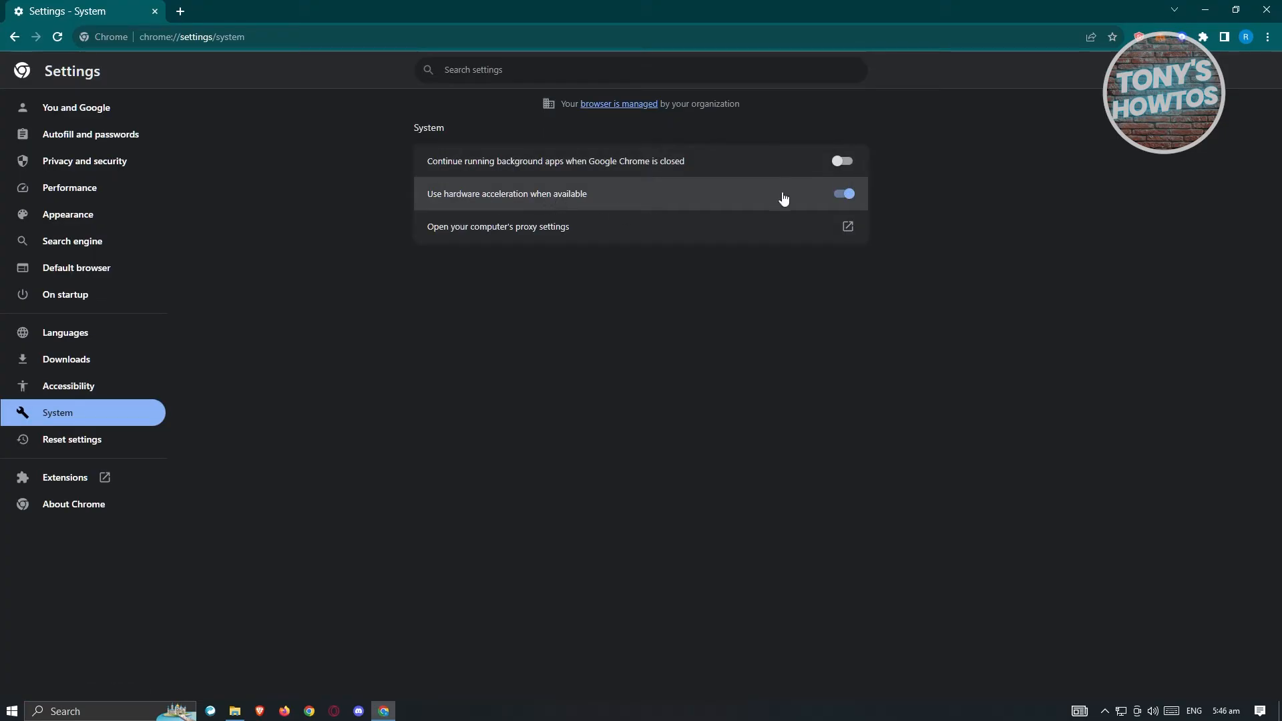
left_click(843, 194)
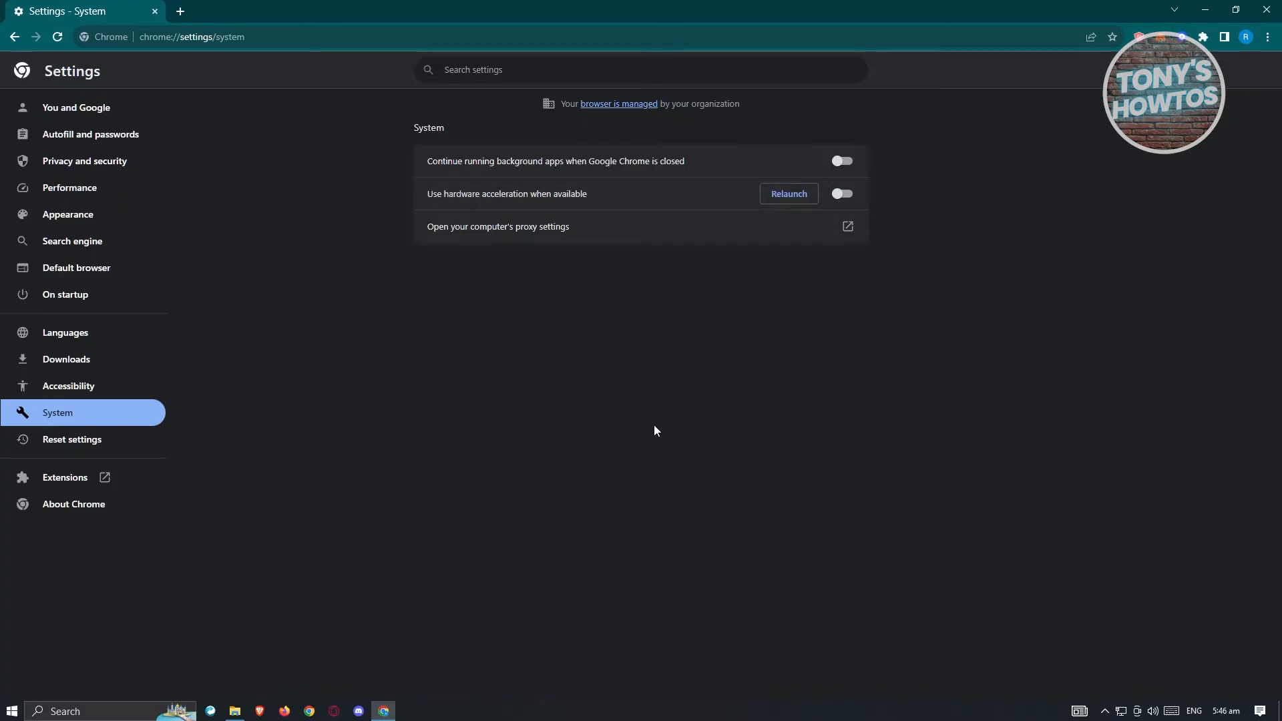
left_click(1203, 11)
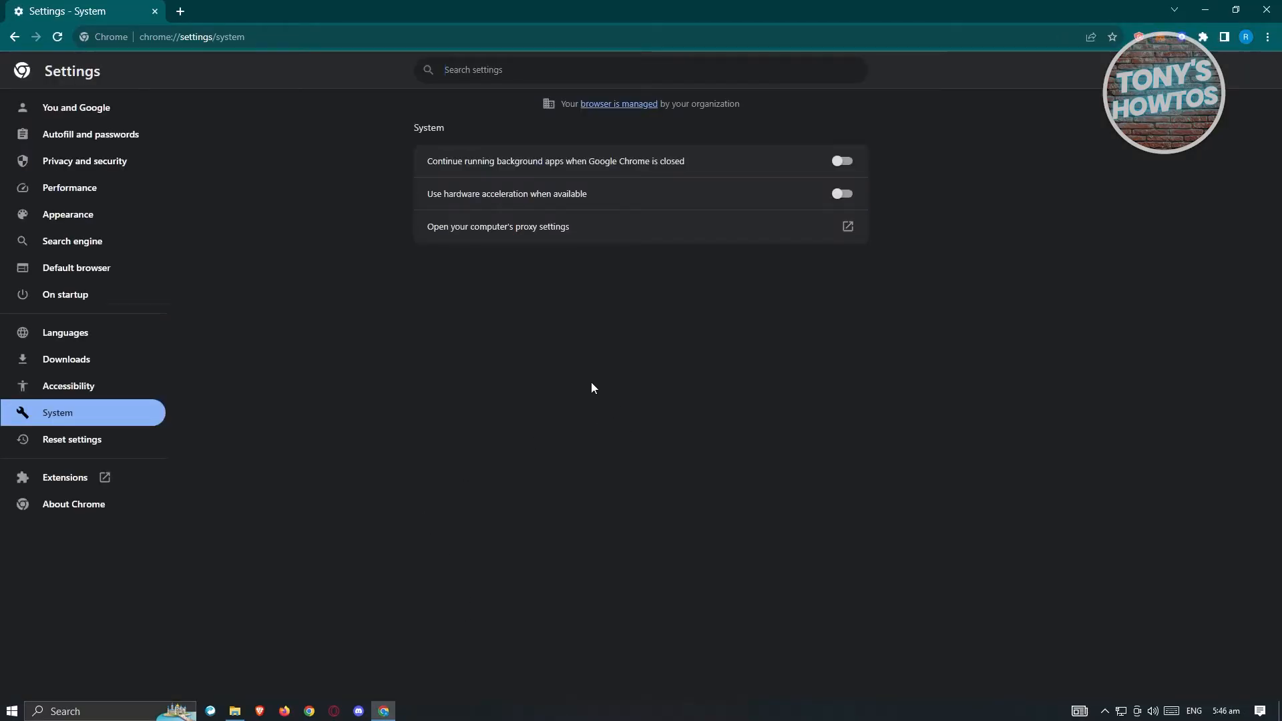
mouse_move(602, 372)
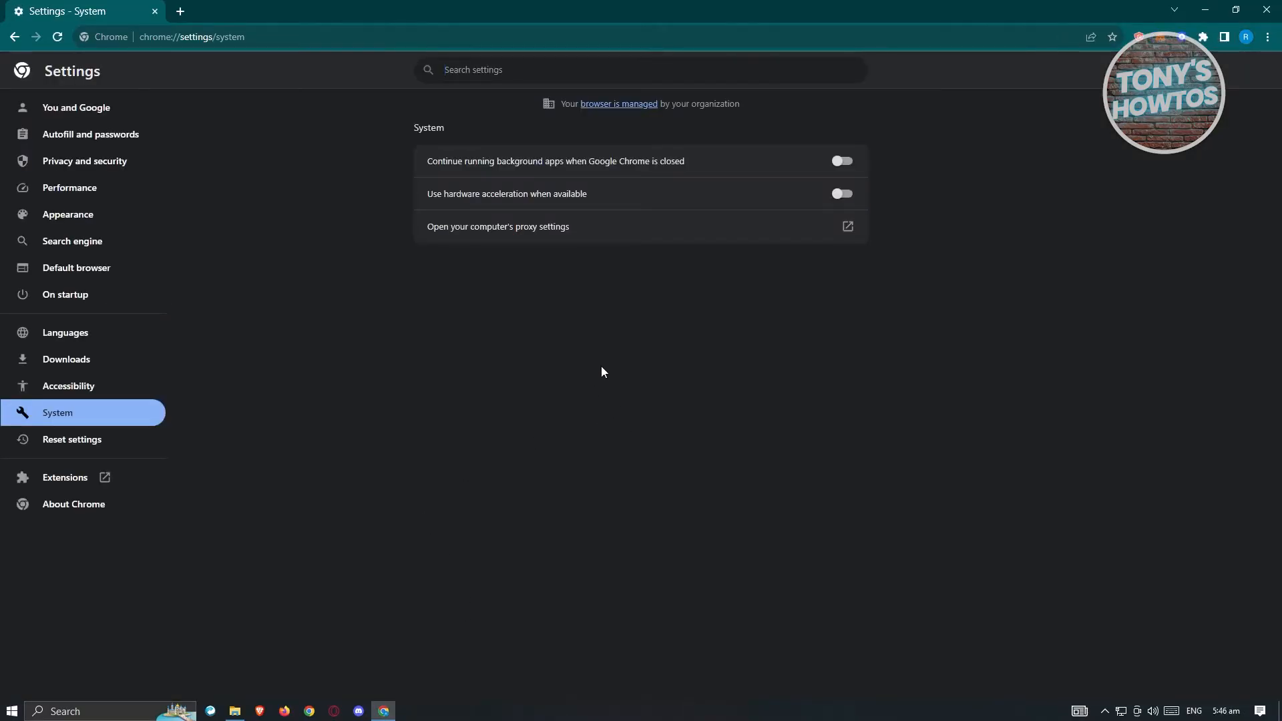
mouse_move(64, 424)
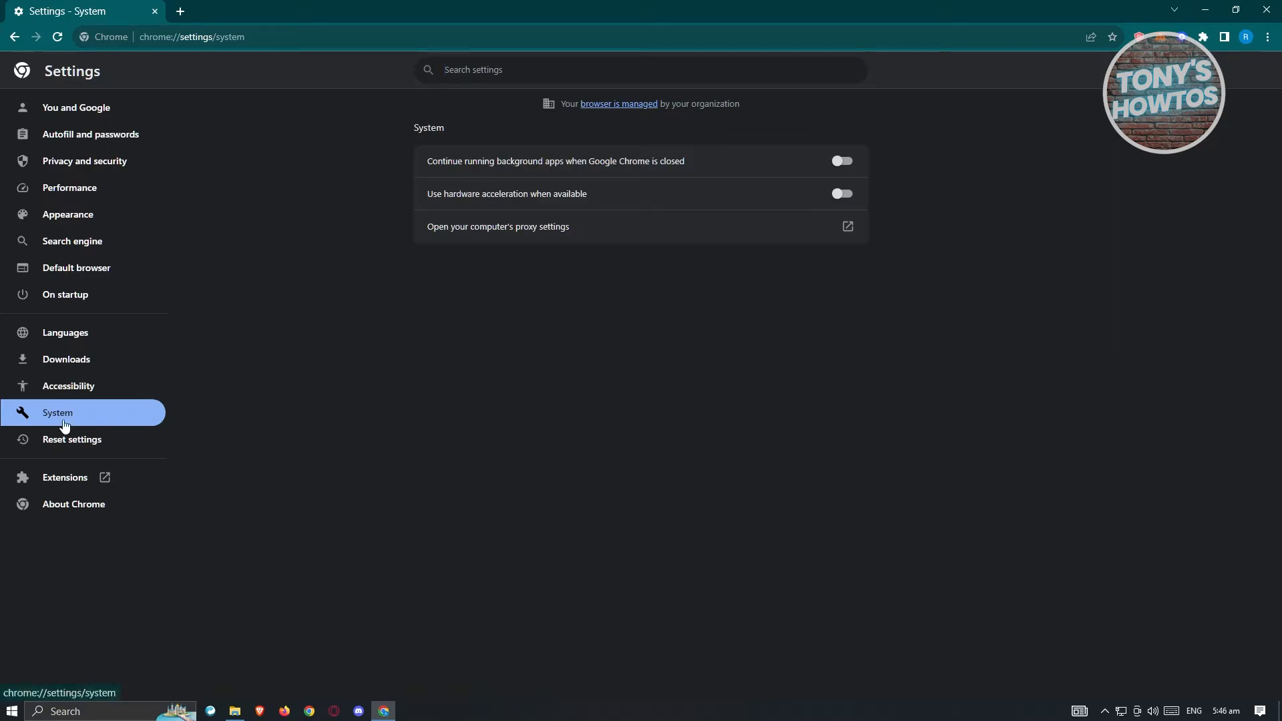
Step: Open 'Restore settings to their original defaults', read the saved passwords warning, then cancel
left_click(72, 439)
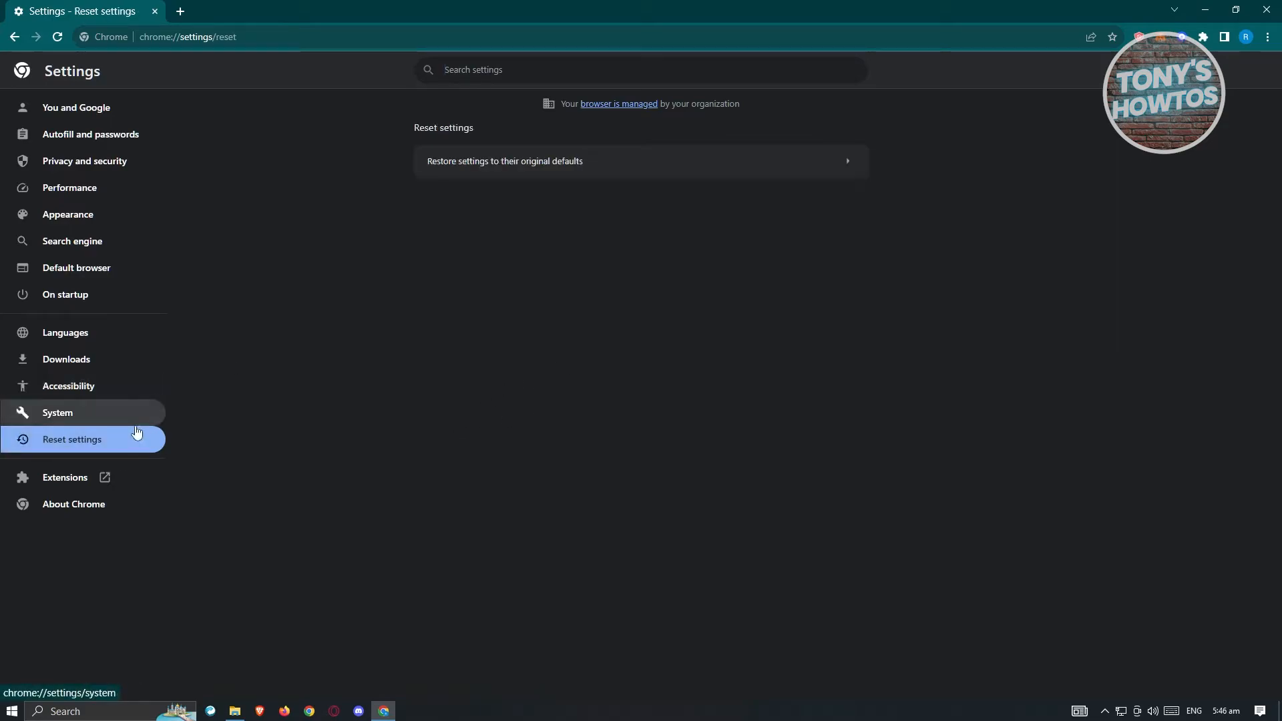
left_click(505, 161)
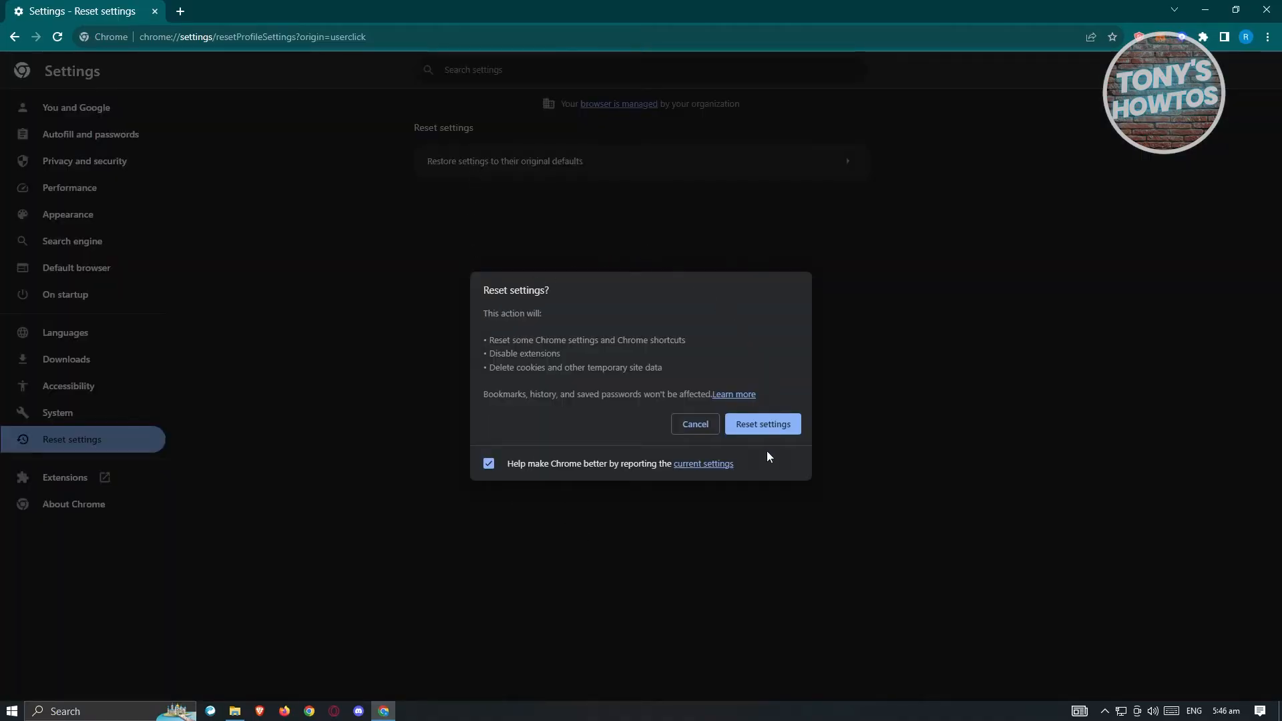
mouse_move(627, 440)
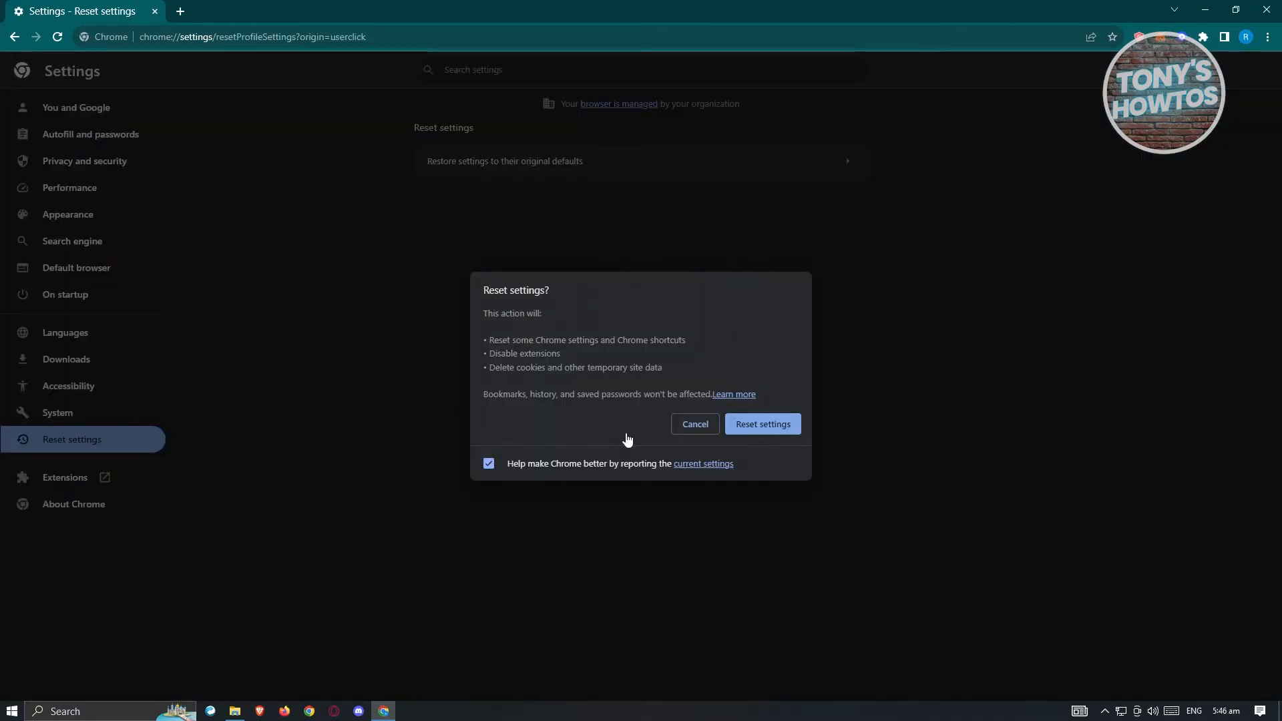
double_click(505, 394)
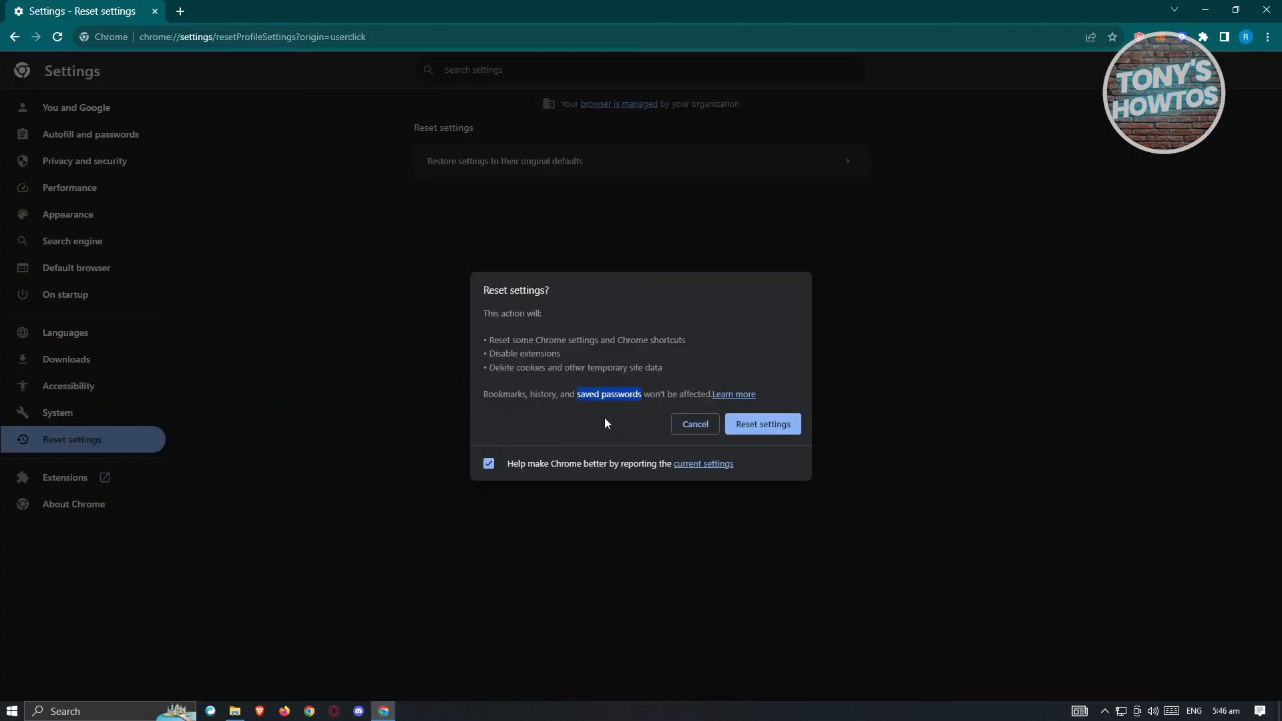
mouse_move(640, 422)
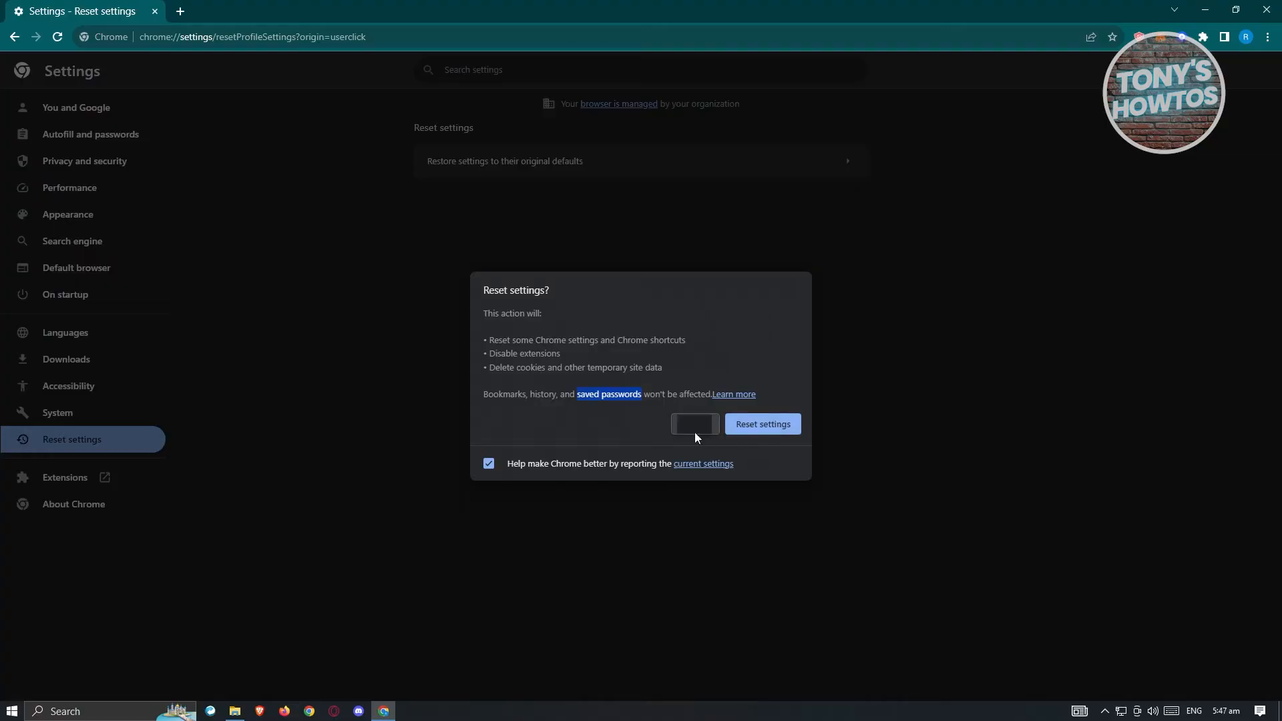
left_click(693, 423)
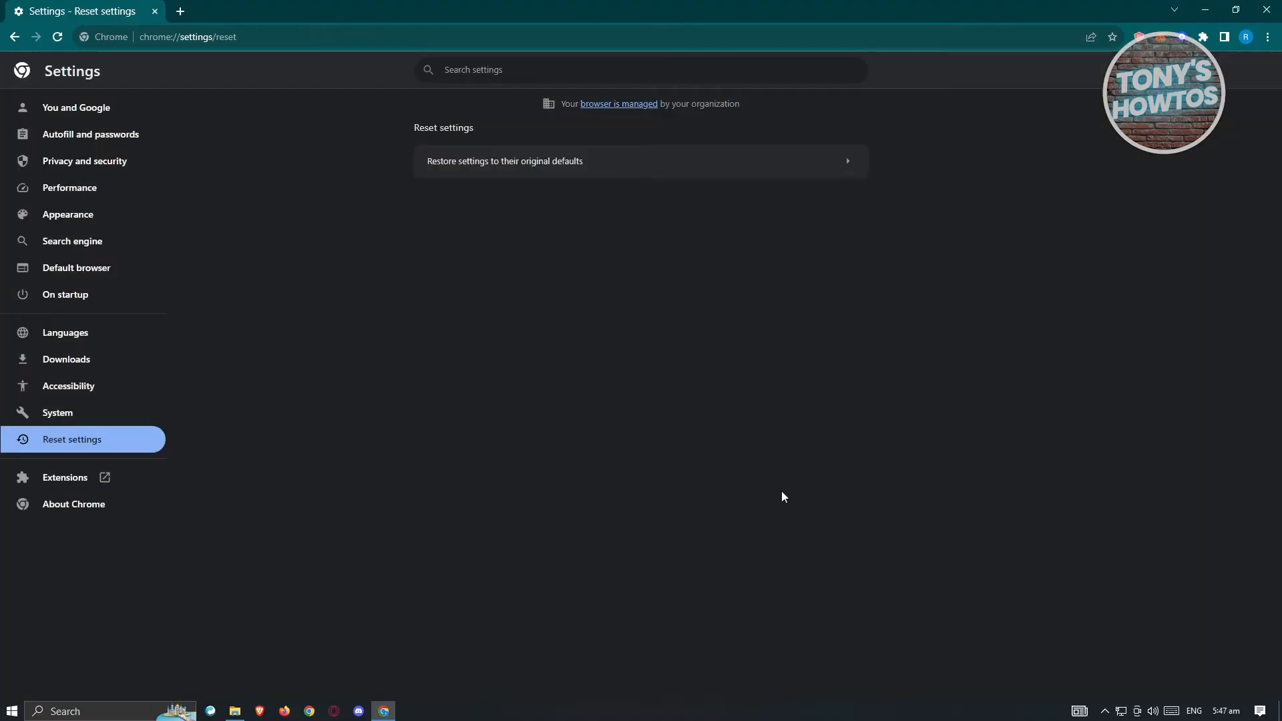
mouse_move(929, 360)
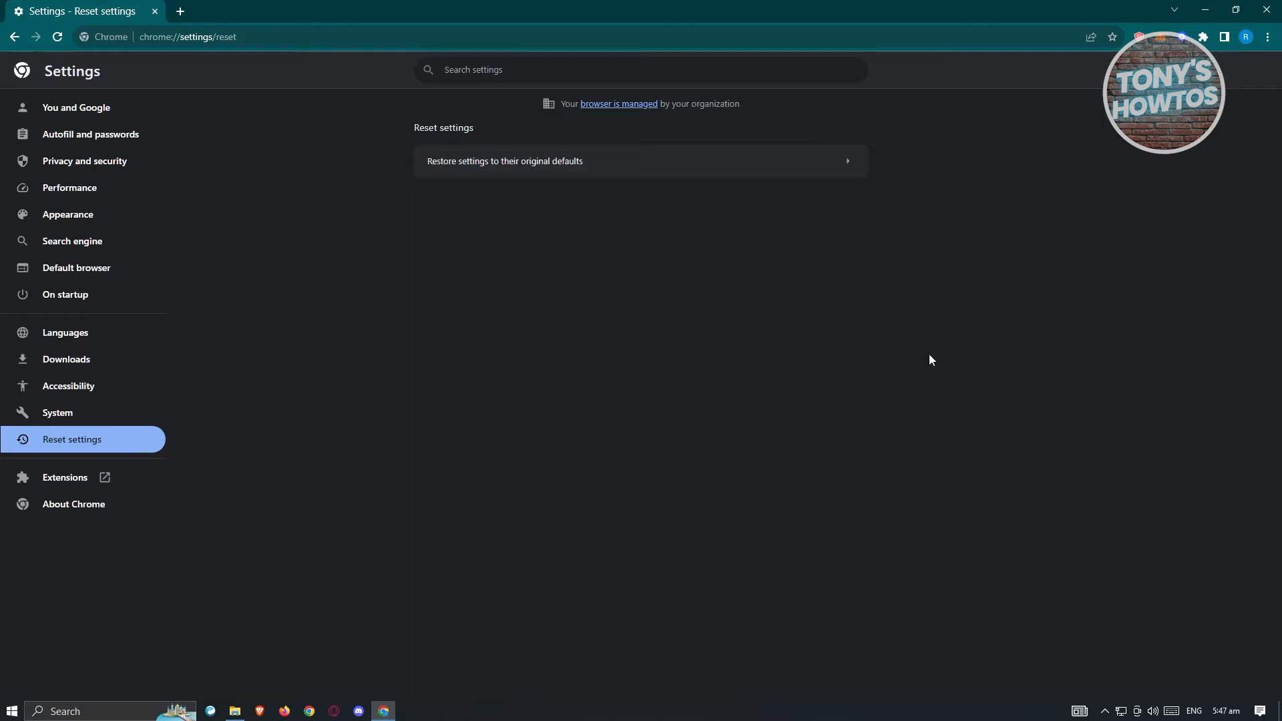
mouse_move(1202, 9)
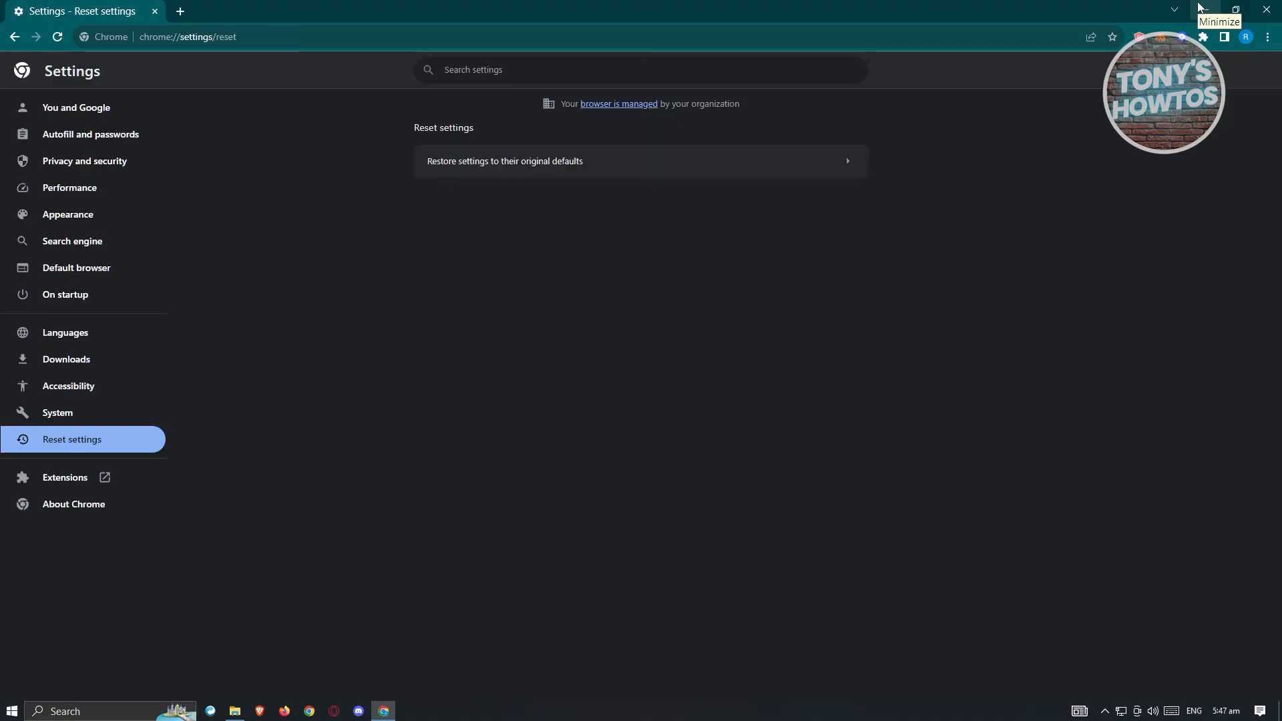
Step: Minimize Chrome and follow the Chrome shortcut's file location to the Application folder
left_click(1219, 9)
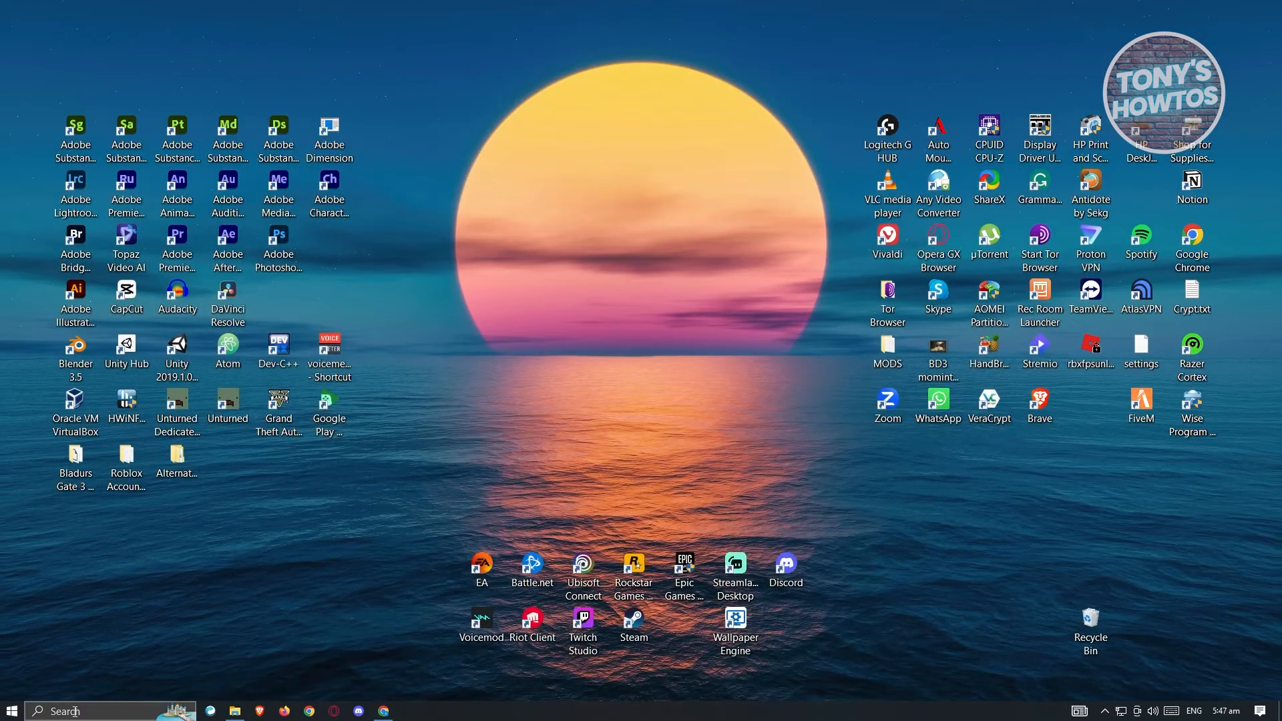
type("chrome")
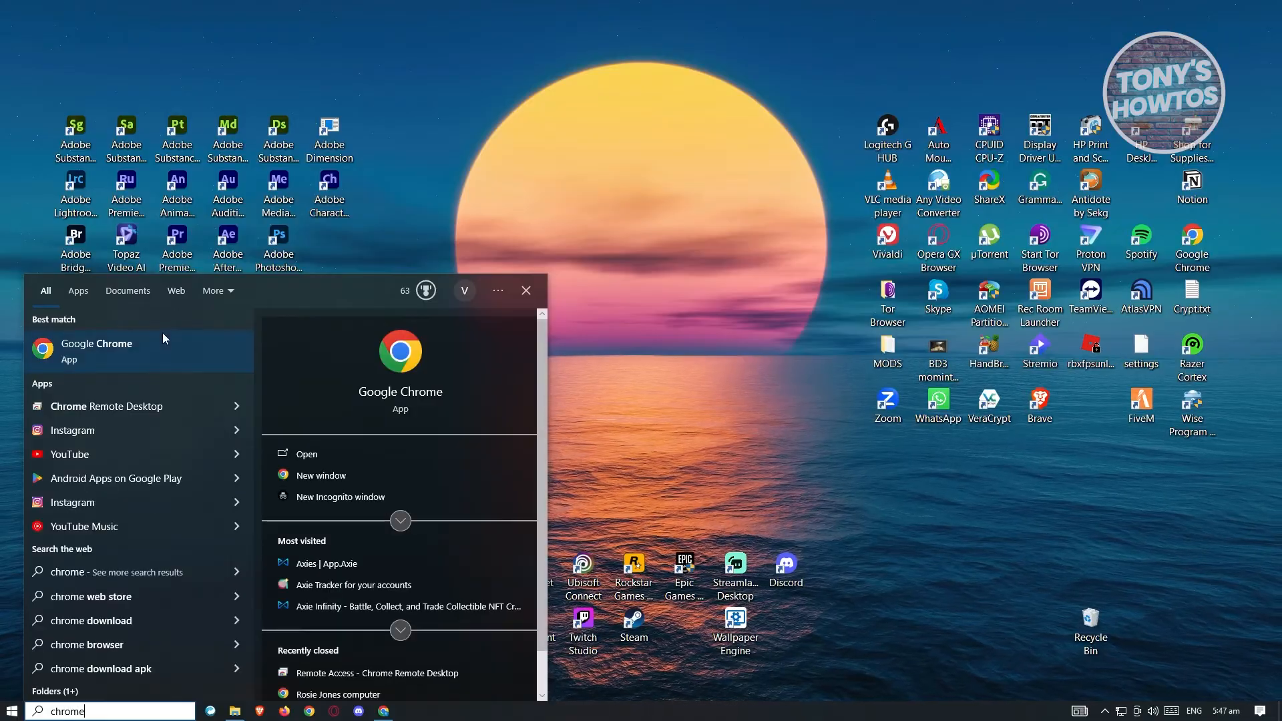
right_click(95, 343)
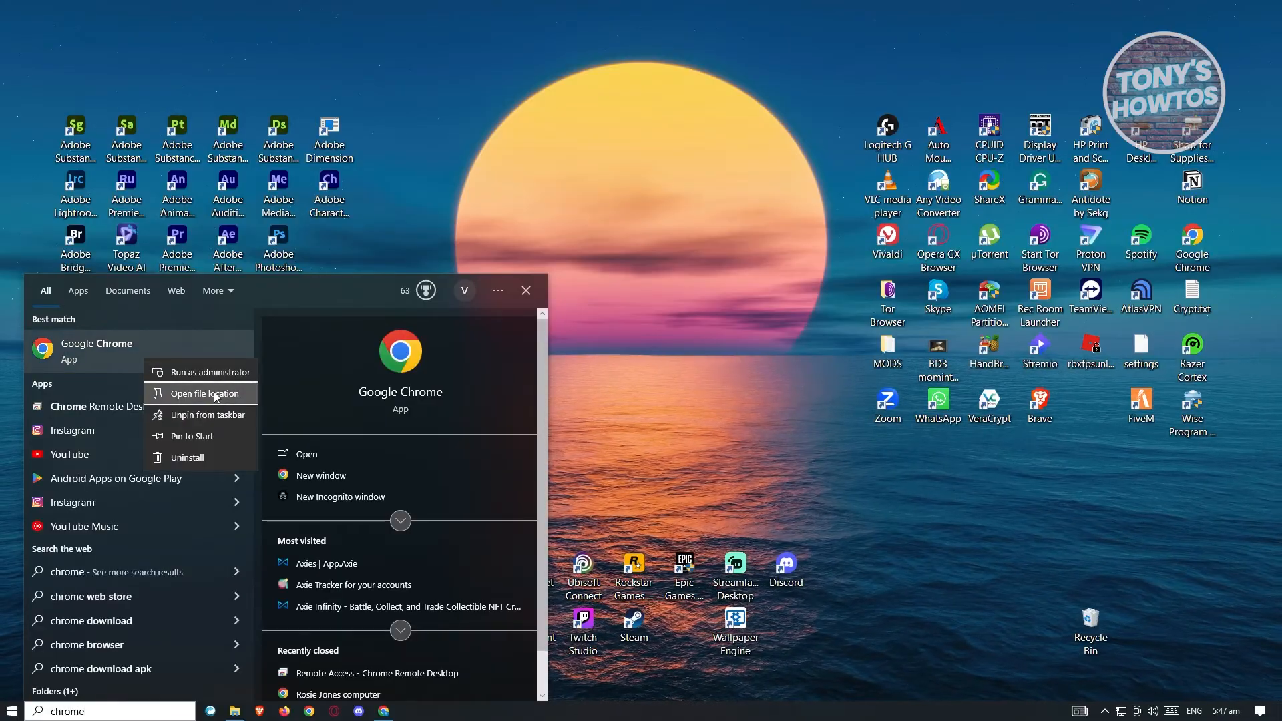
left_click(202, 393)
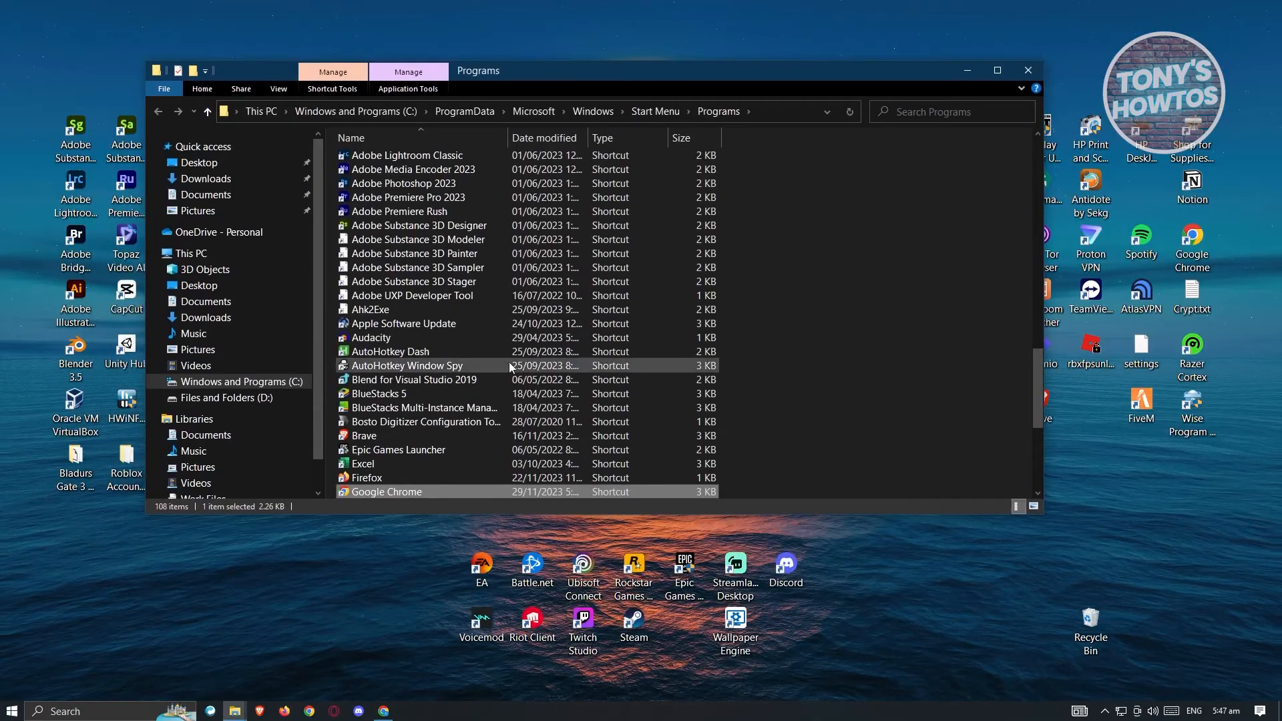
scroll("down", 3)
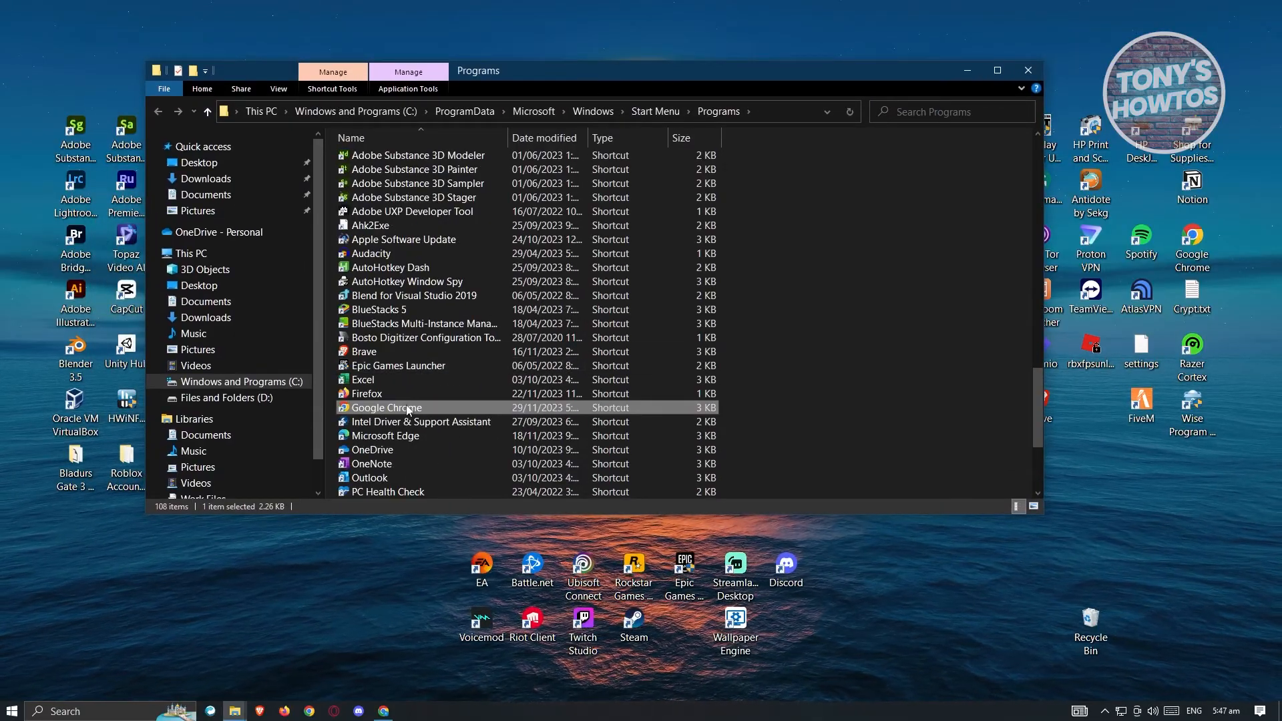
right_click(386, 408)
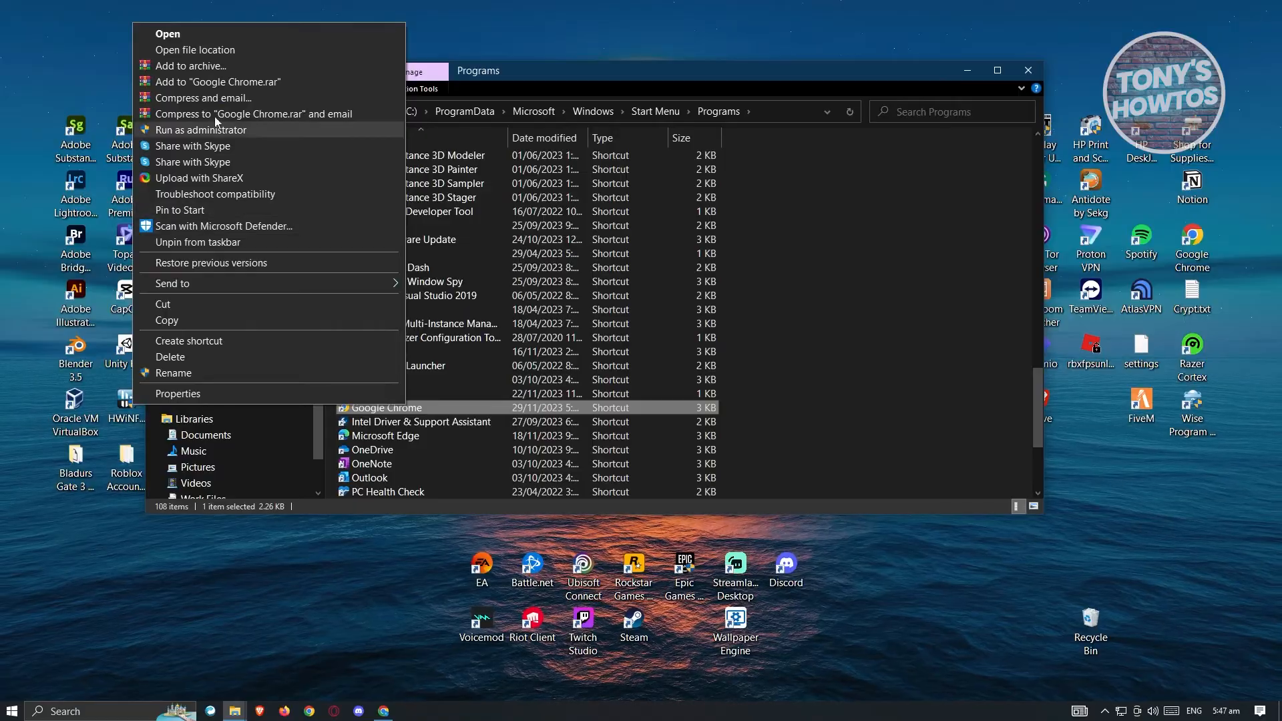
left_click(194, 50)
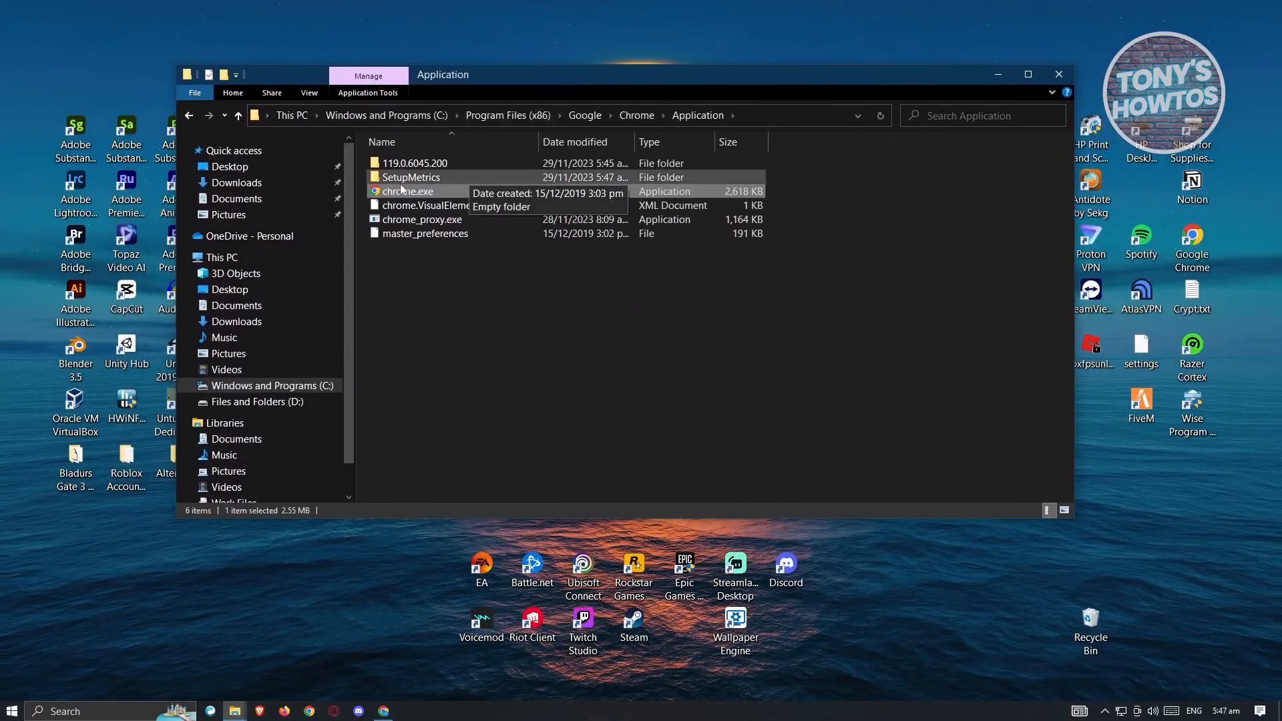
Step: Set chrome.exe to run in Windows 8 compatibility mode via its Properties and confirm
right_click(408, 191)
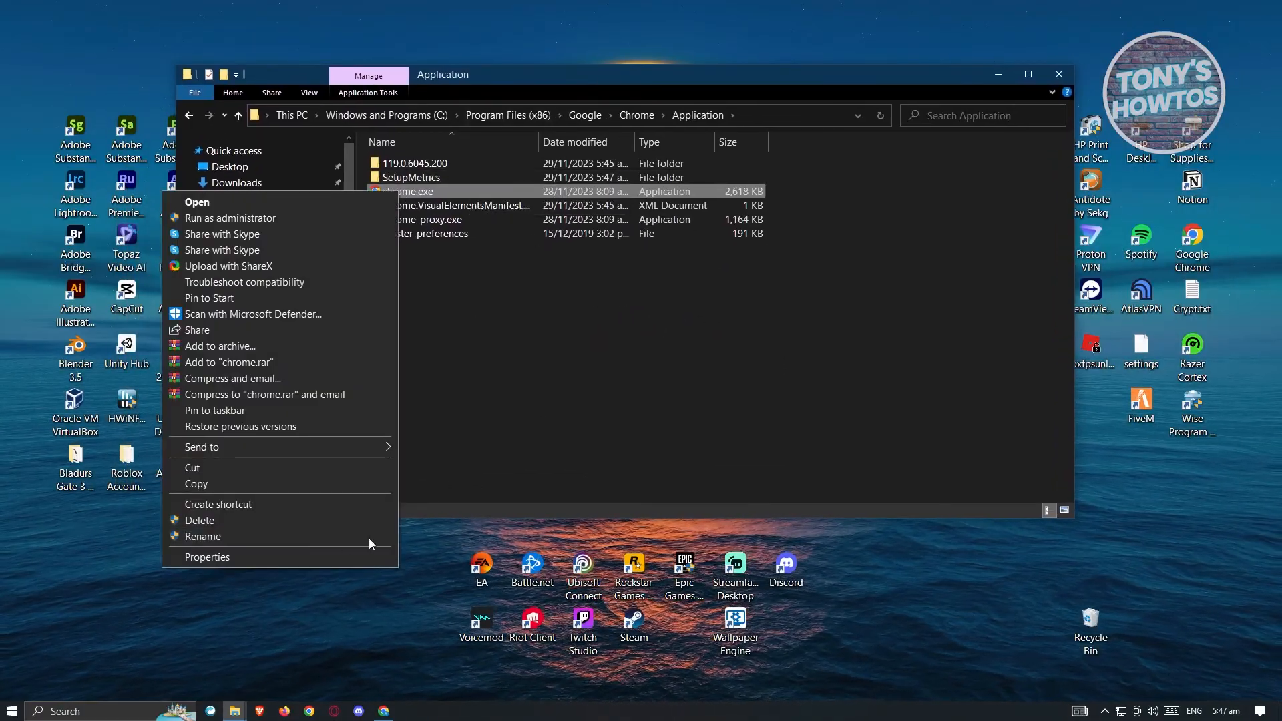
left_click(207, 556)
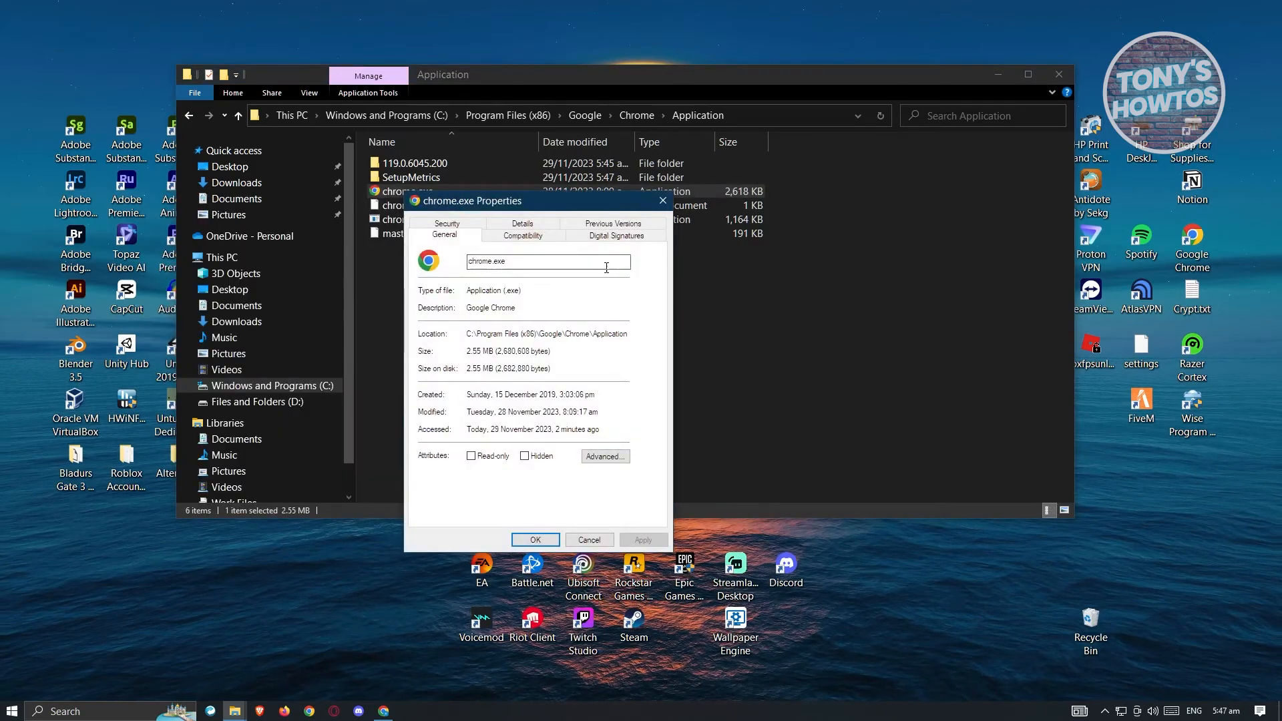
left_click(521, 235)
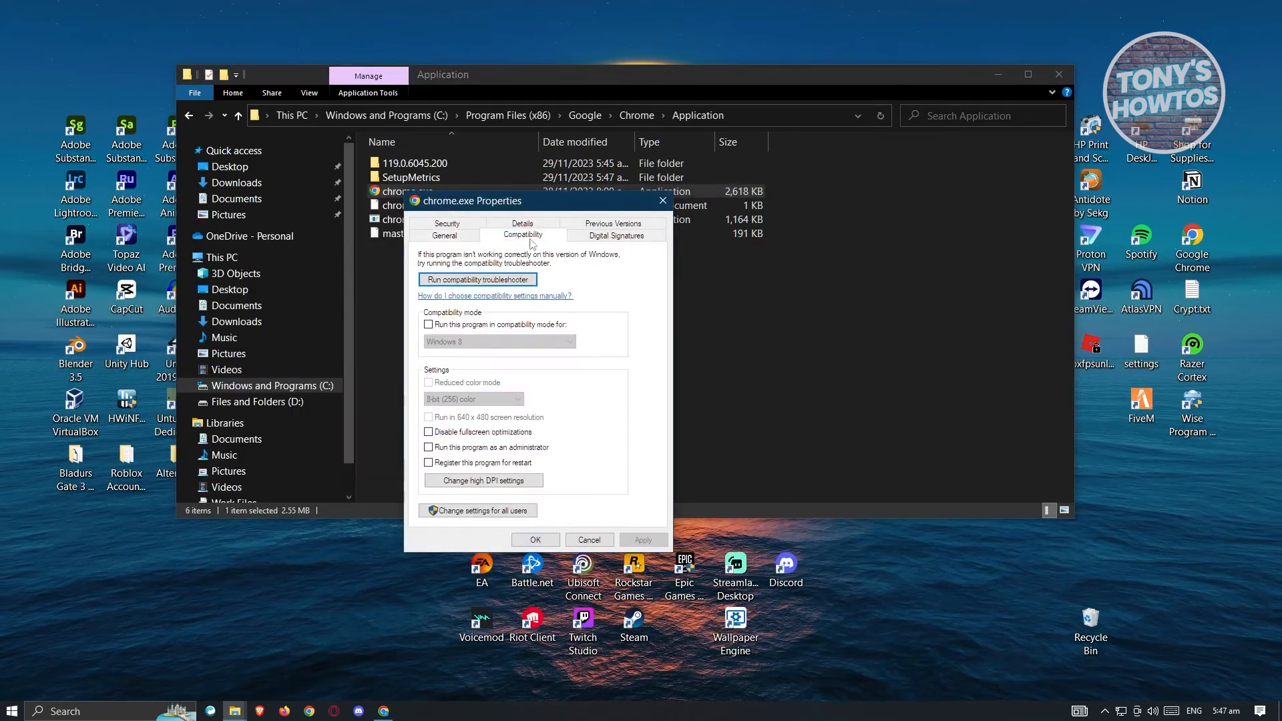
left_click(429, 325)
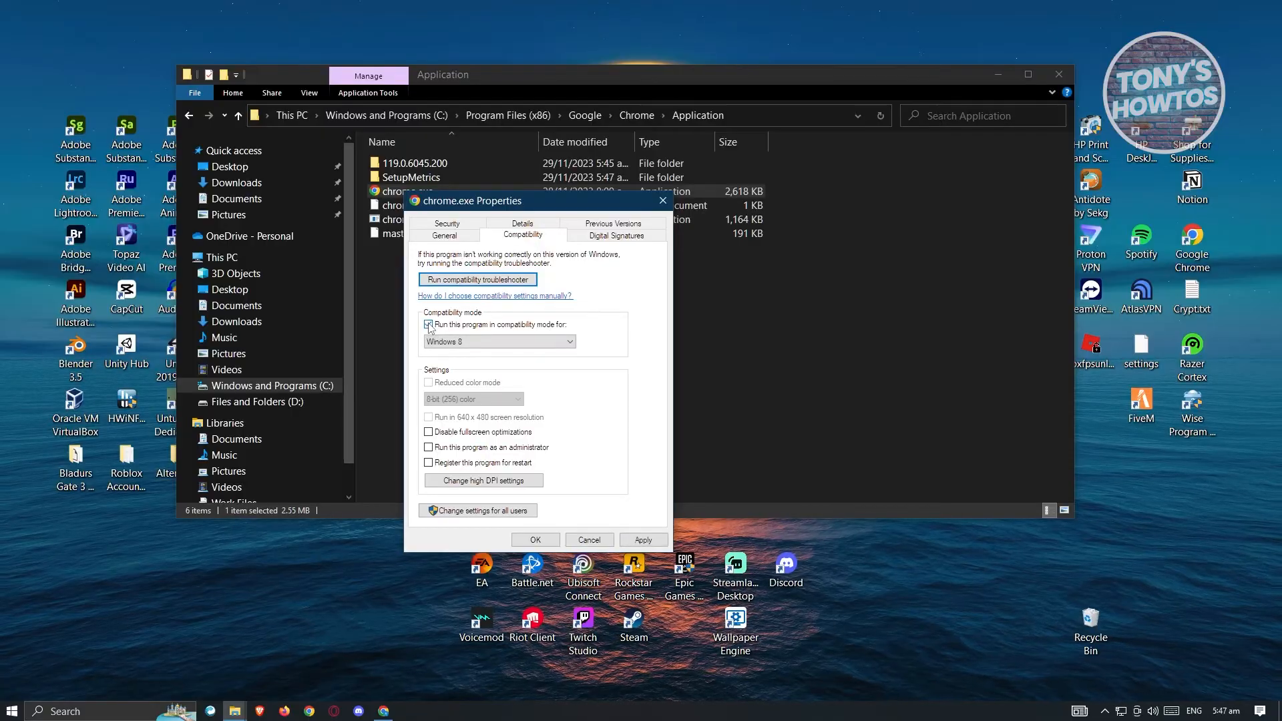
left_click(499, 341)
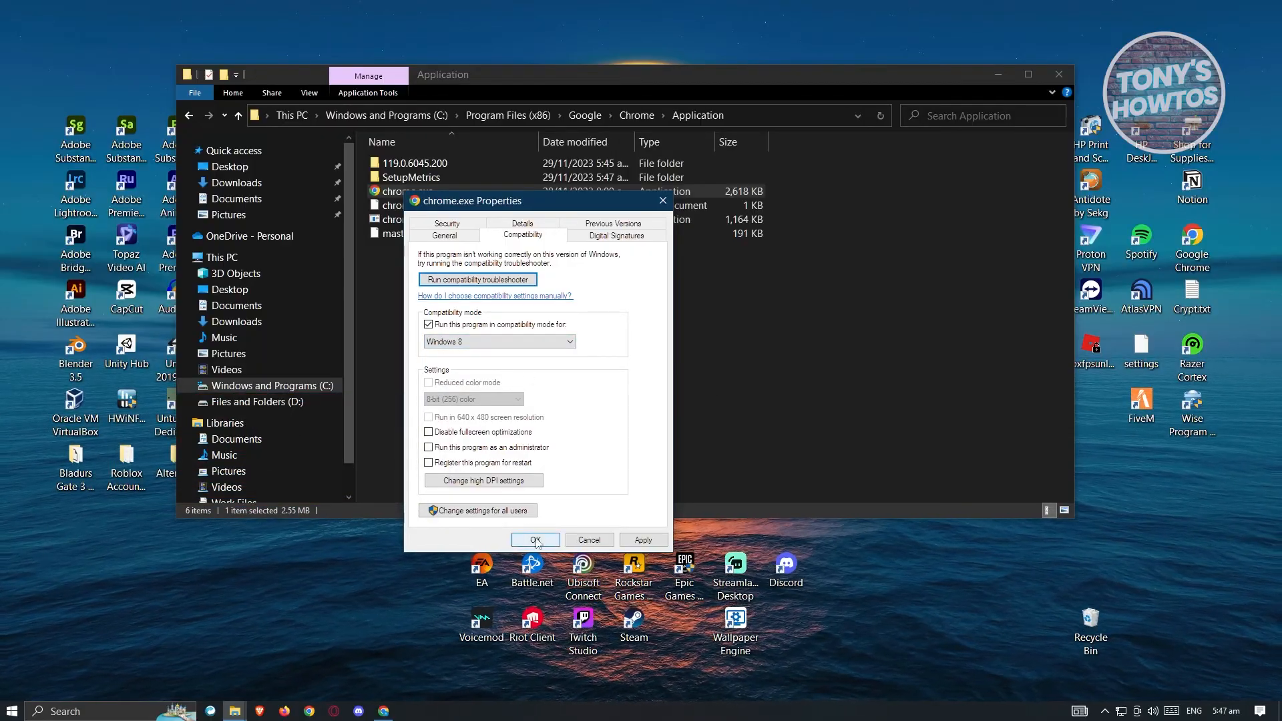
left_click(535, 540)
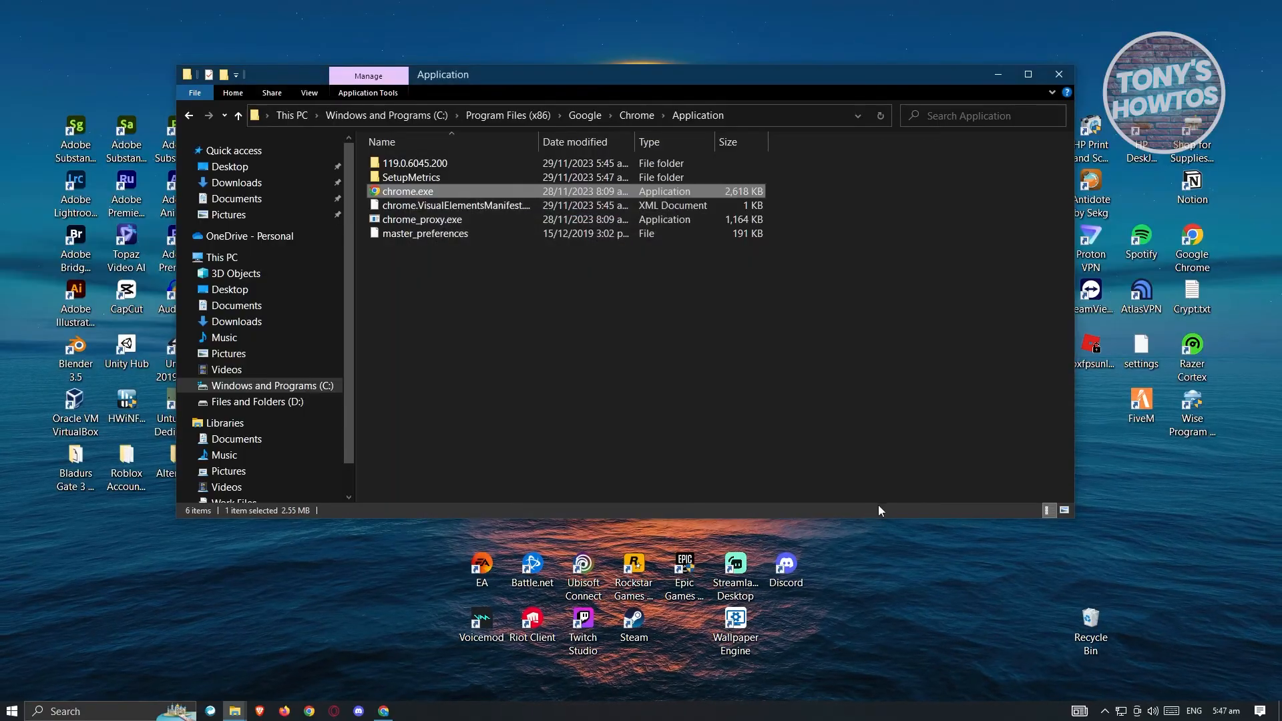
mouse_move(852, 377)
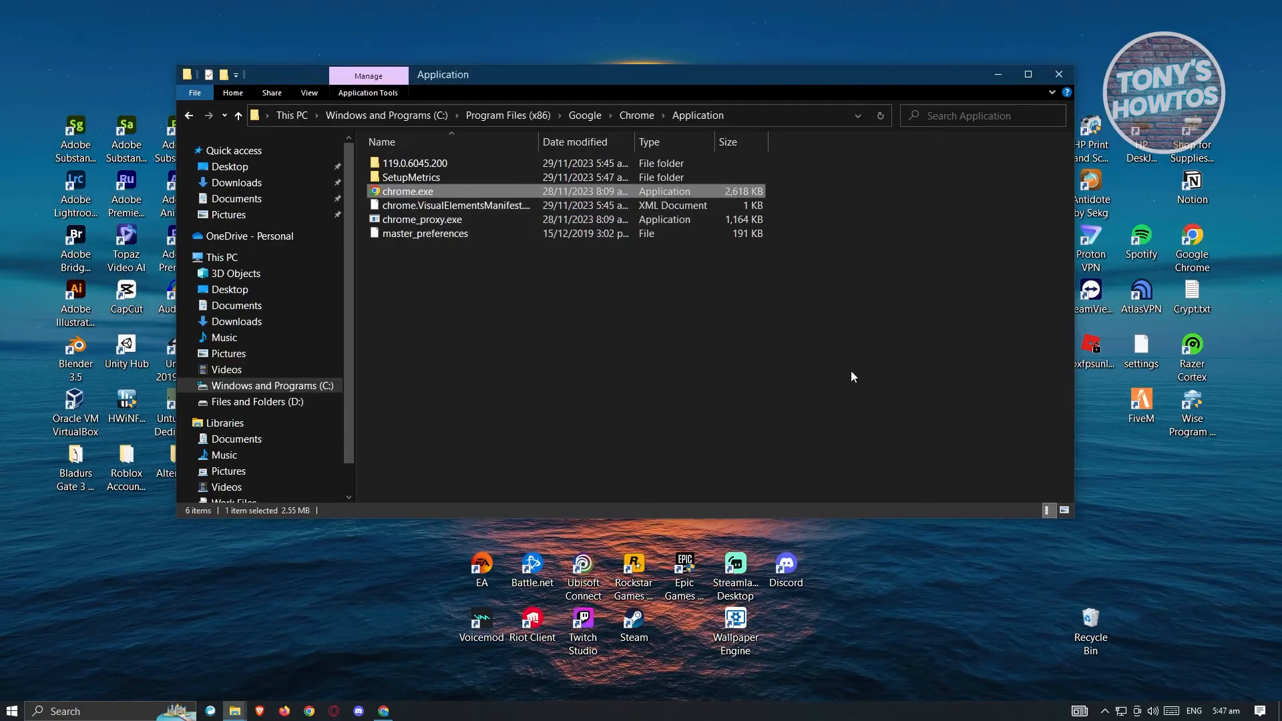
mouse_move(784, 371)
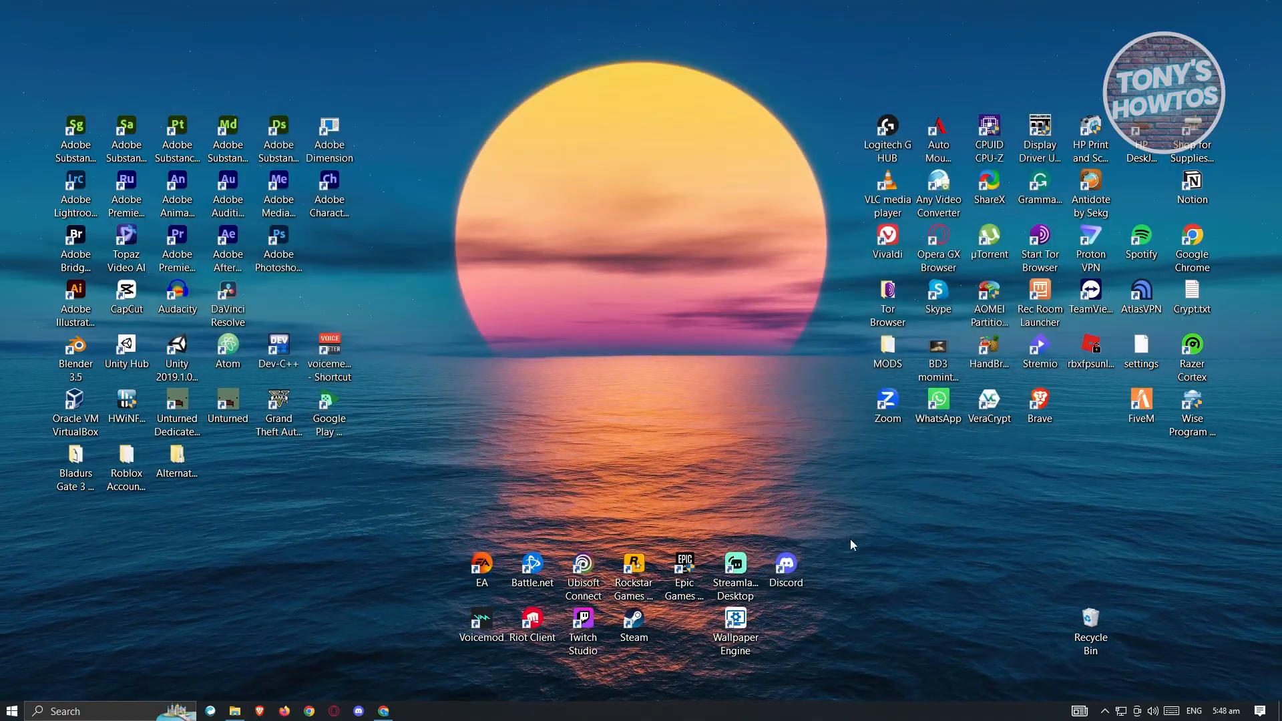
mouse_move(546, 545)
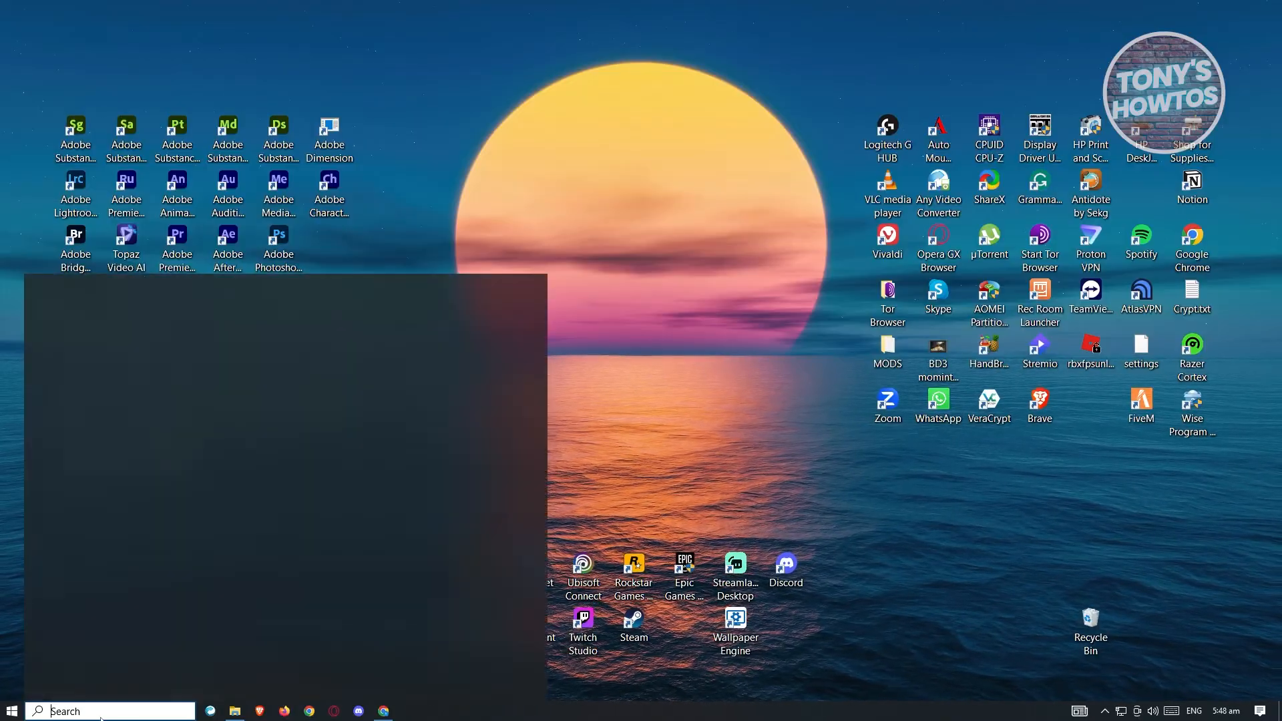
type("uplay")
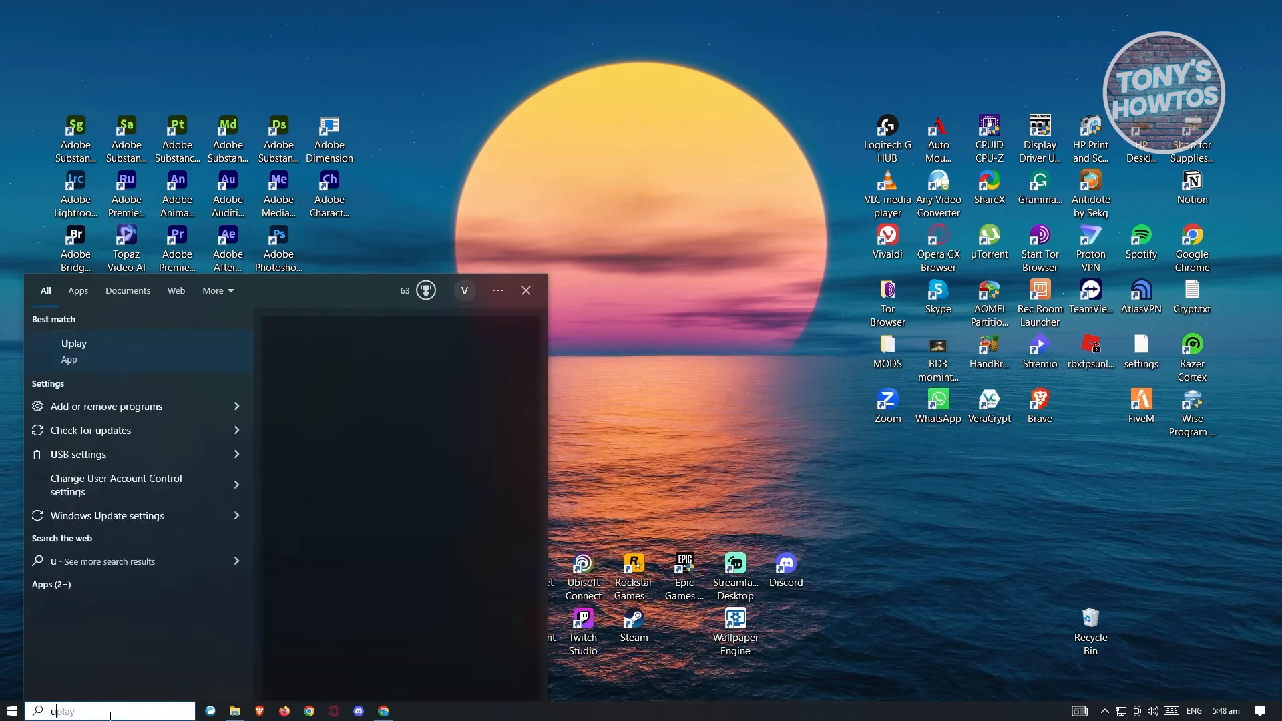
type("unins")
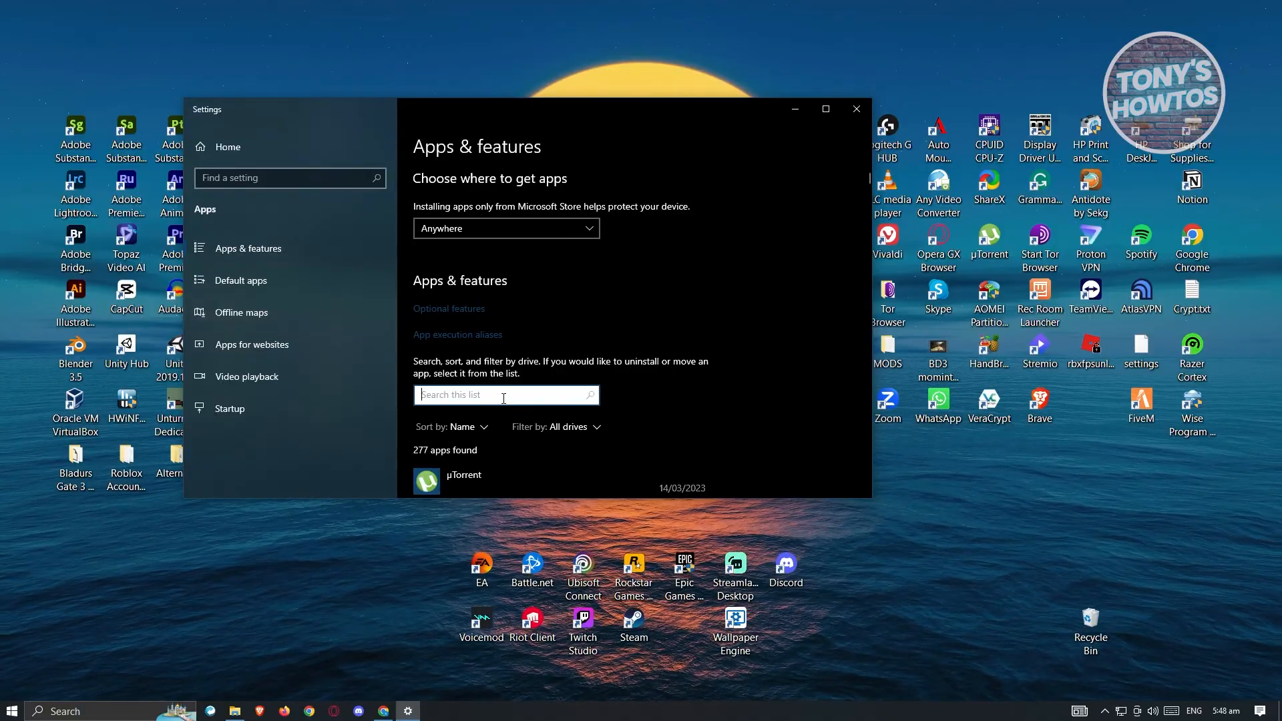
type("chrome")
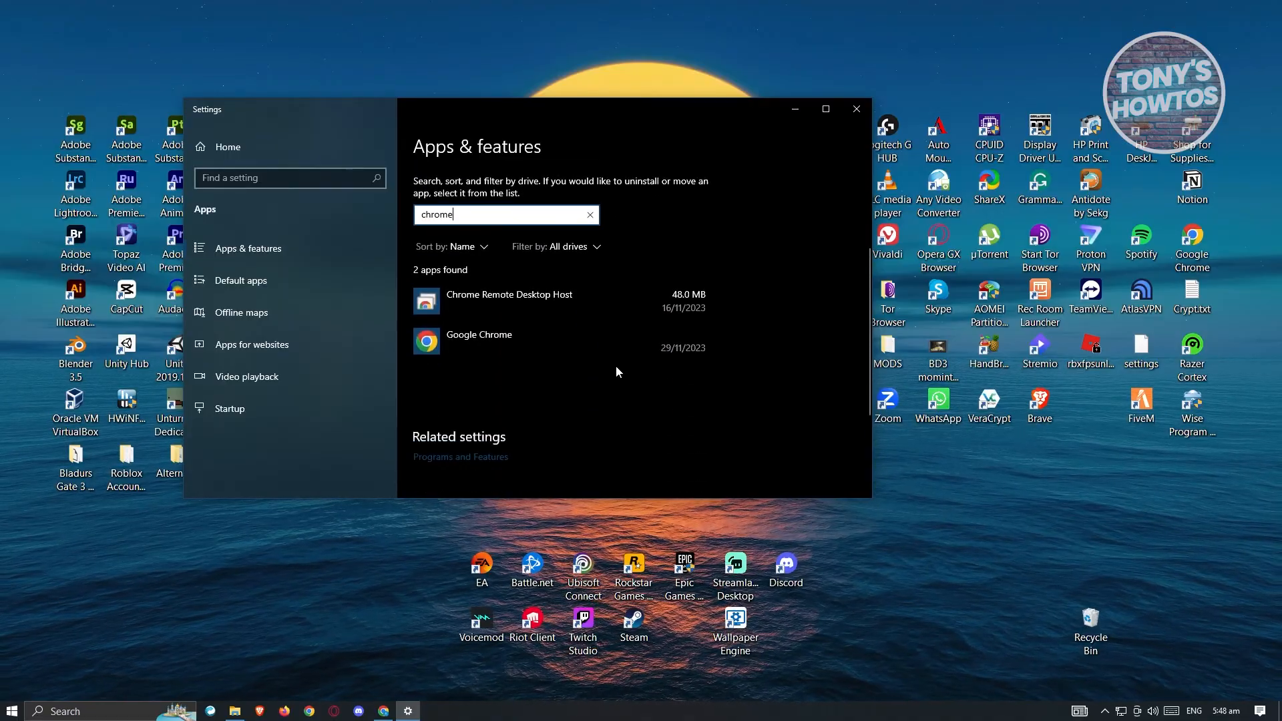
left_click(478, 334)
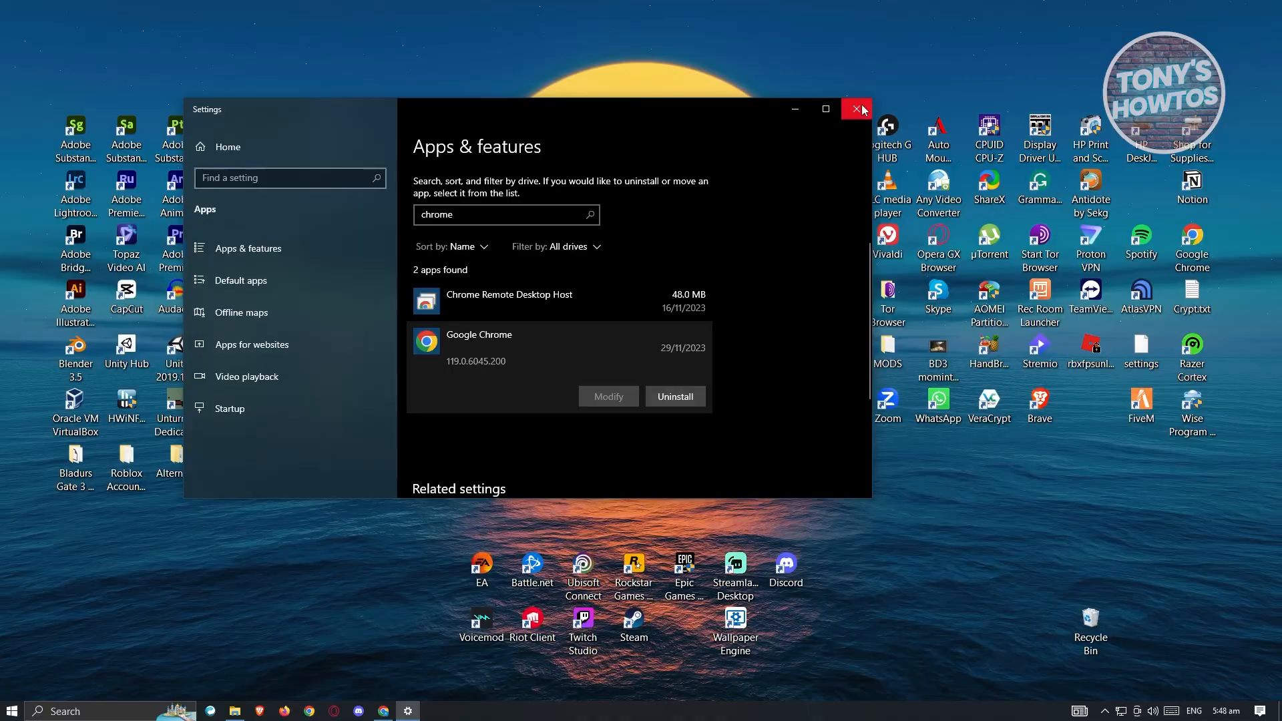
left_click(856, 109)
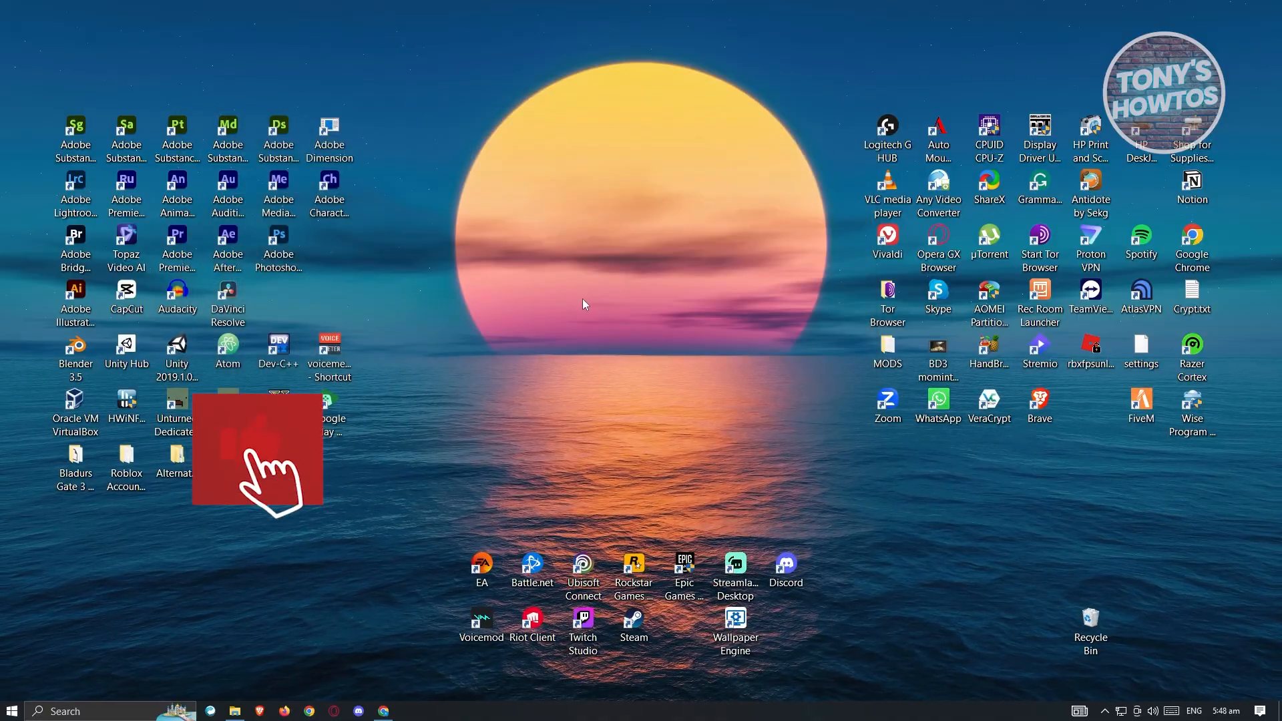